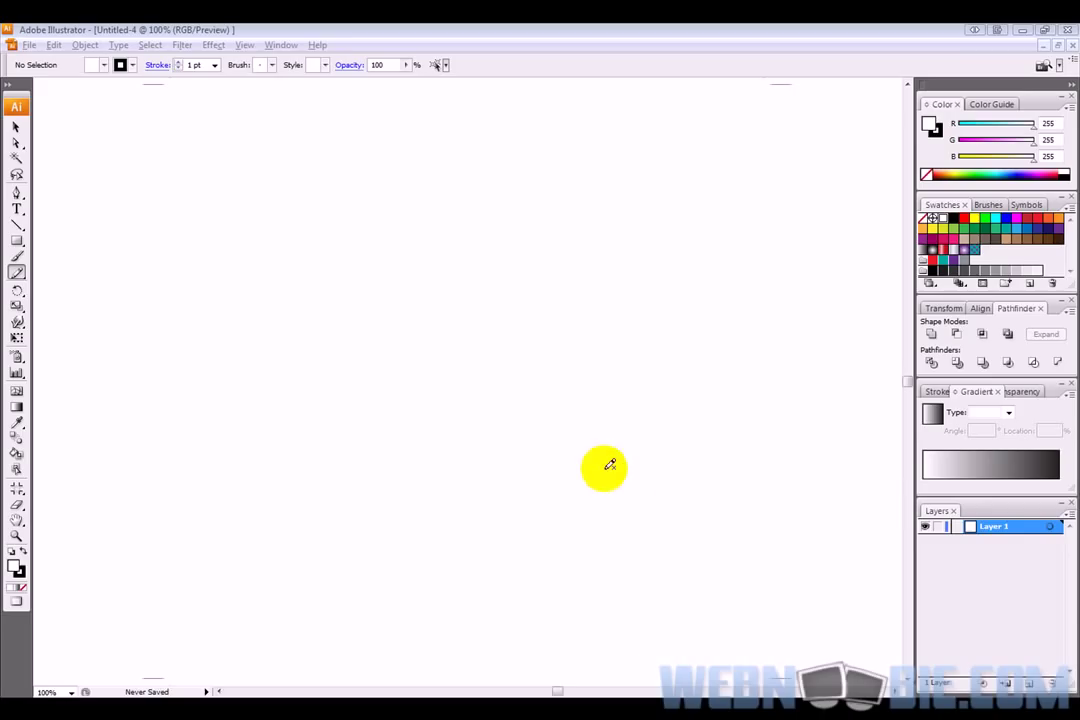
pyautogui.moveTo(602, 458)
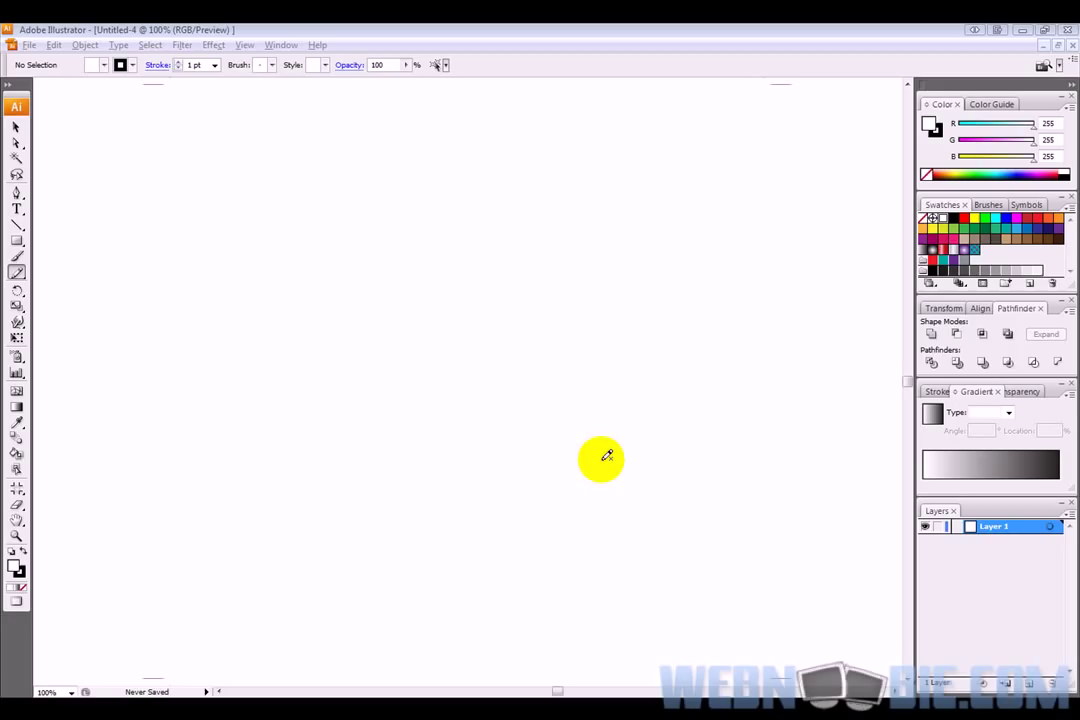
pyautogui.moveTo(540, 428)
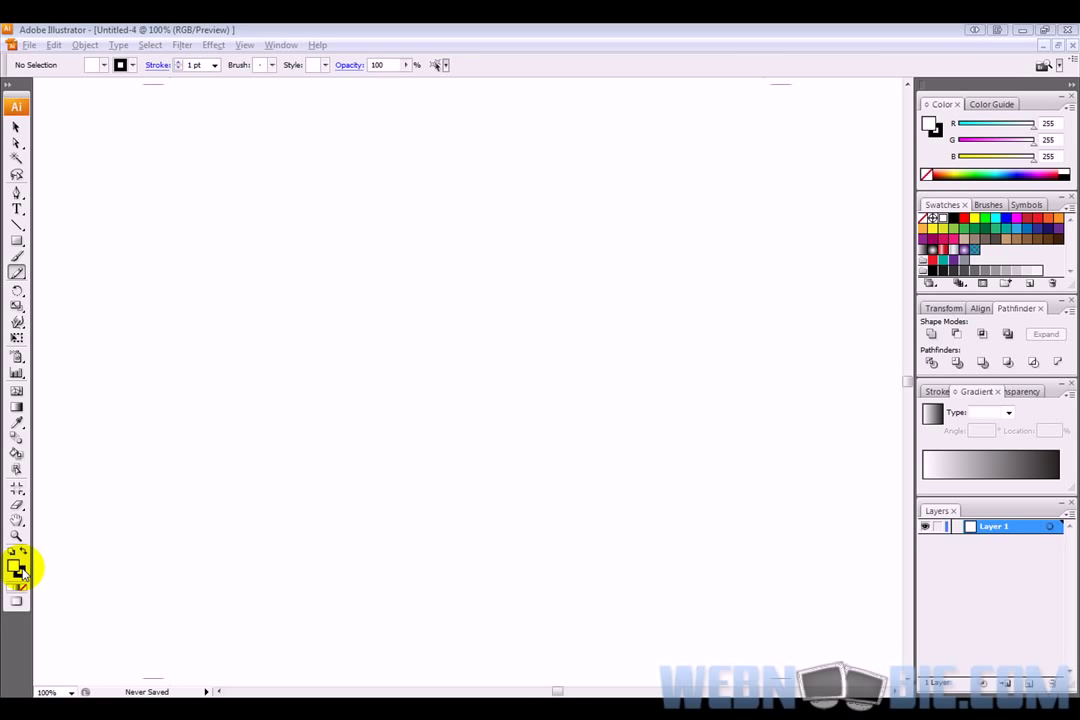
pyautogui.moveTo(90, 72)
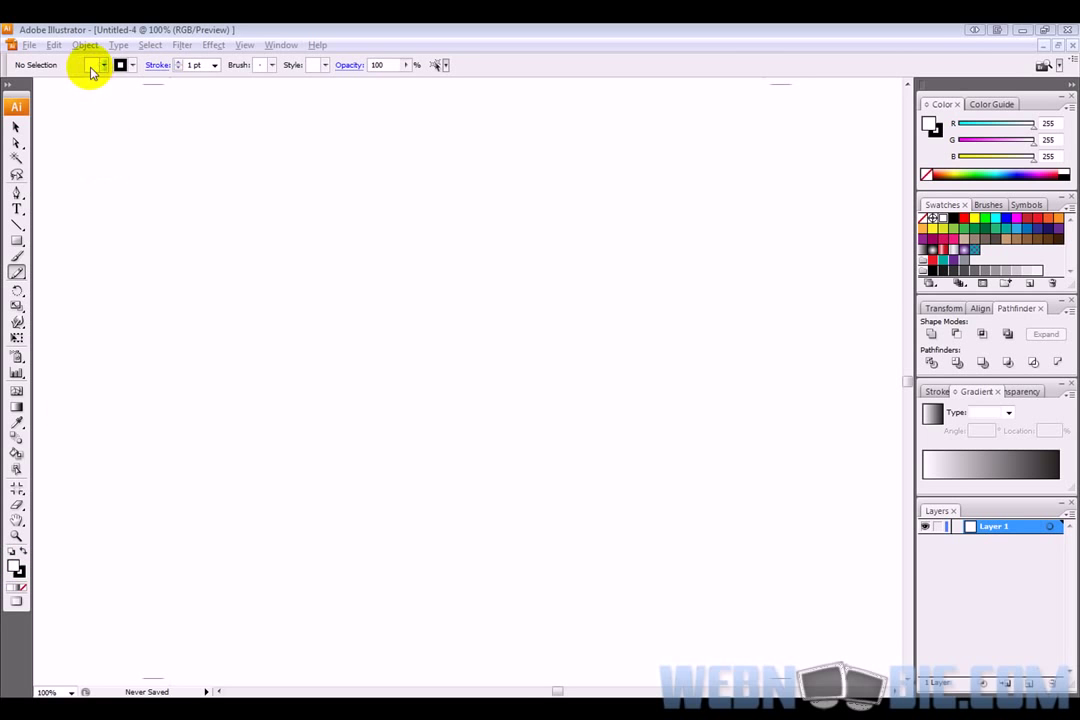
pyautogui.moveTo(138, 68)
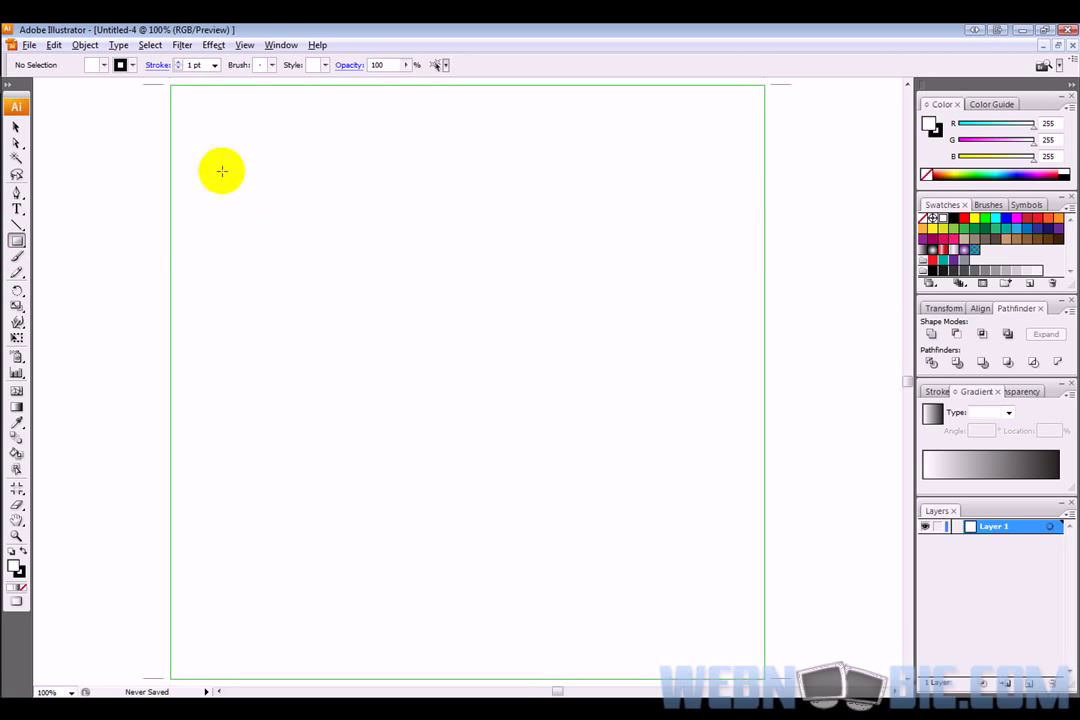
# Step: Draw a small rectangle near the top-left of the artboard, stretch it wider, and deselect it
pyautogui.moveTo(220, 170); pyautogui.dragTo(390, 248)
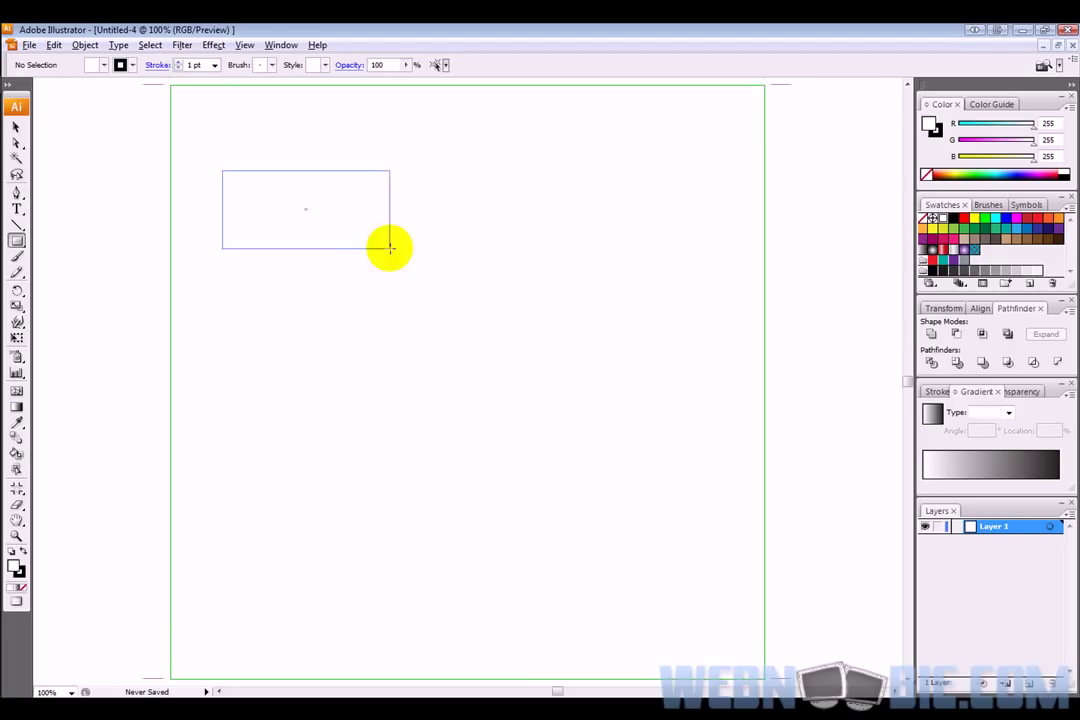
pyautogui.moveTo(390, 248); pyautogui.dragTo(280, 370)
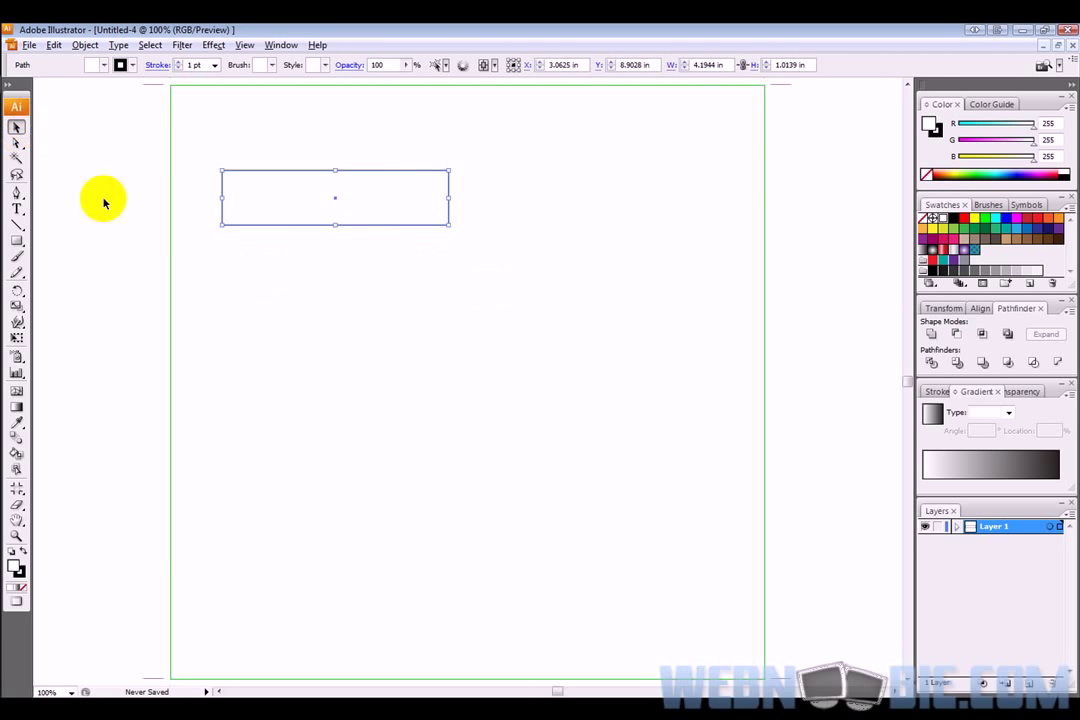
pyautogui.click(520, 340)
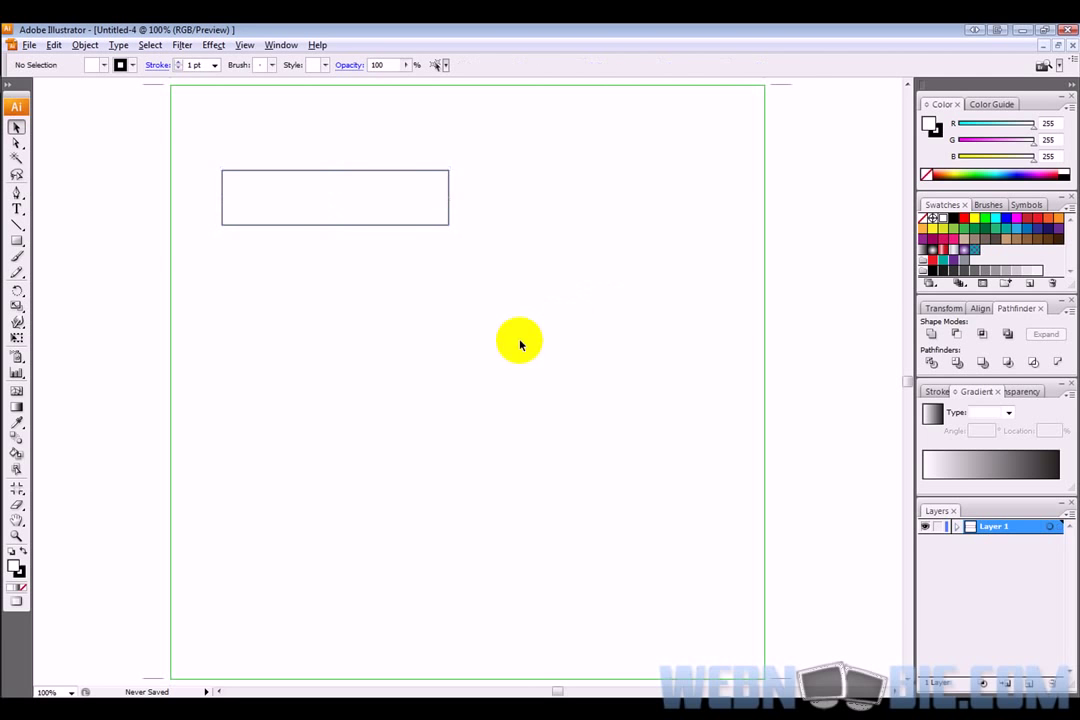
pyautogui.moveTo(322, 240)
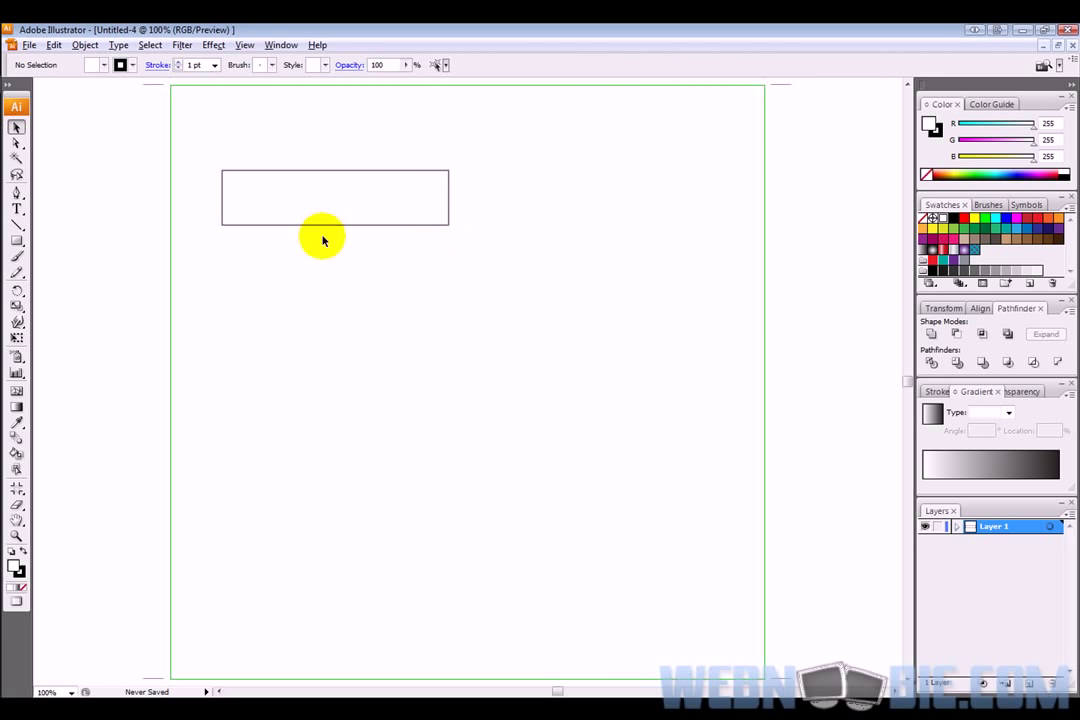
pyautogui.moveTo(446, 220)
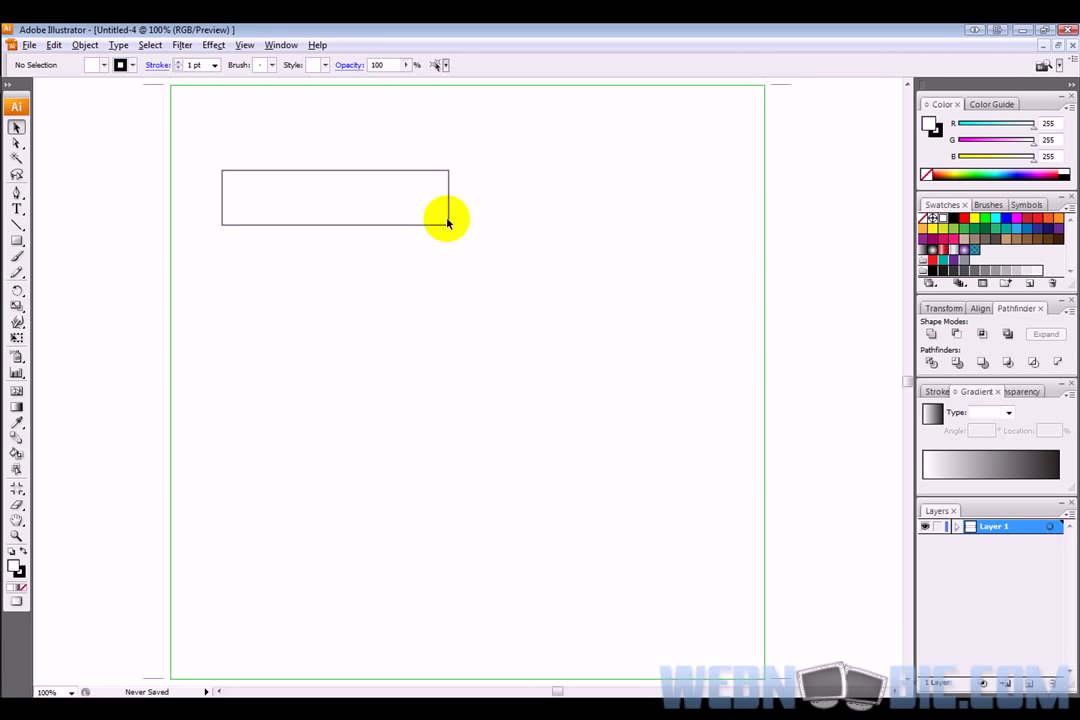
pyautogui.moveTo(436, 228)
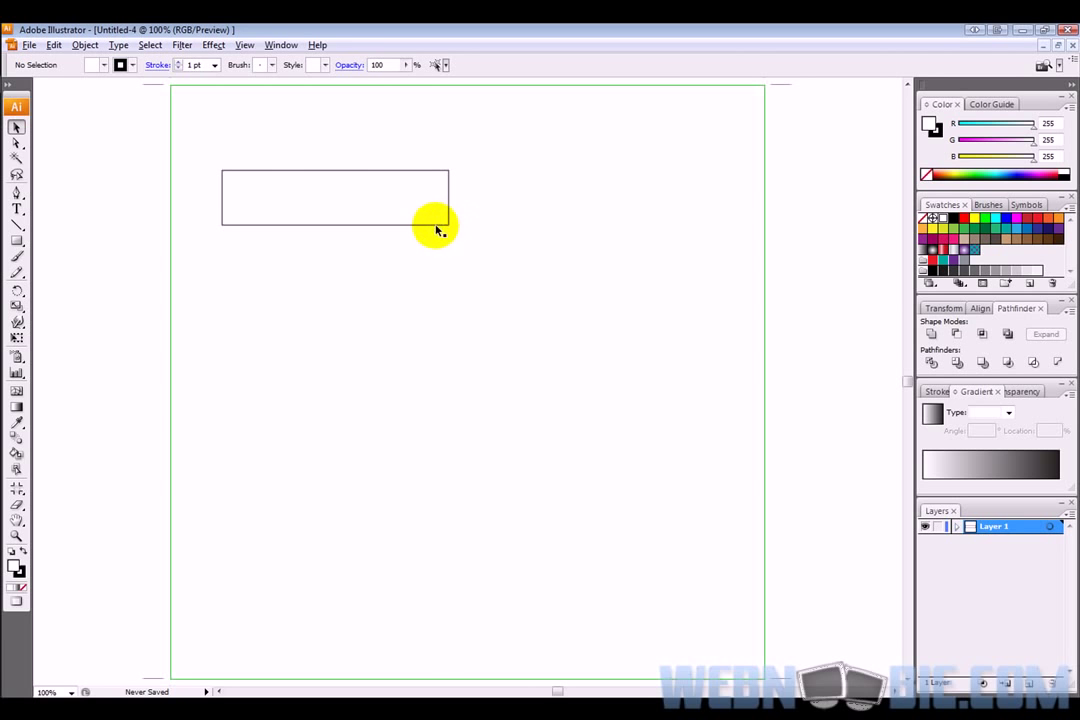
pyautogui.moveTo(136, 160)
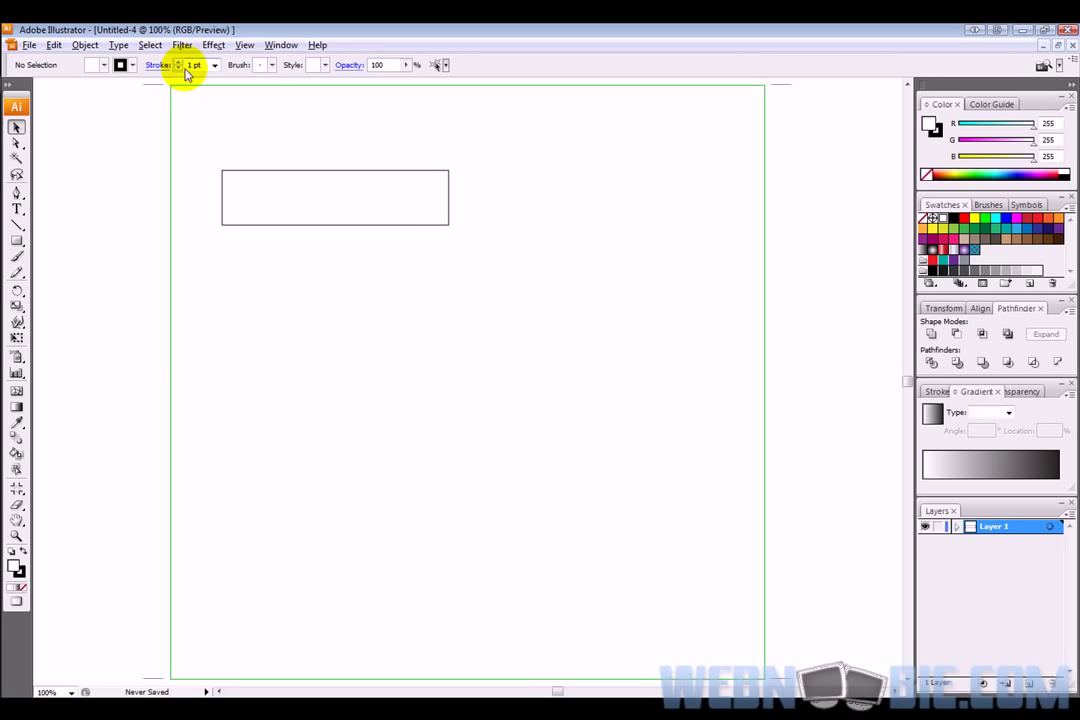
pyautogui.moveTo(96, 78)
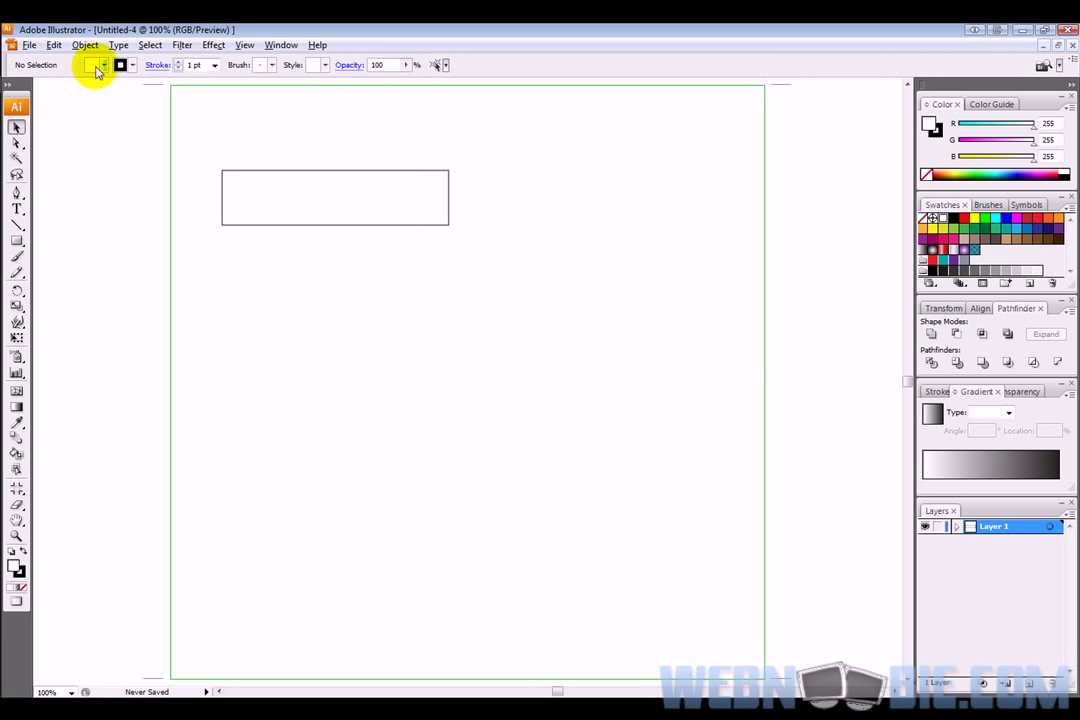
pyautogui.moveTo(390, 210)
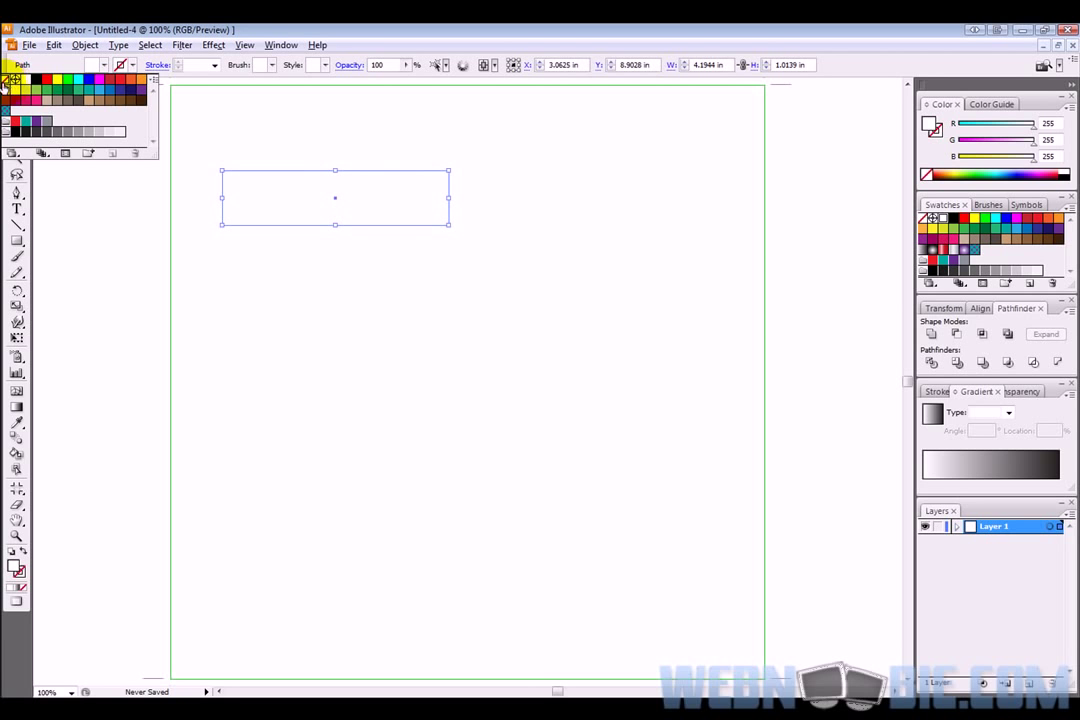
pyautogui.moveTo(72, 70)
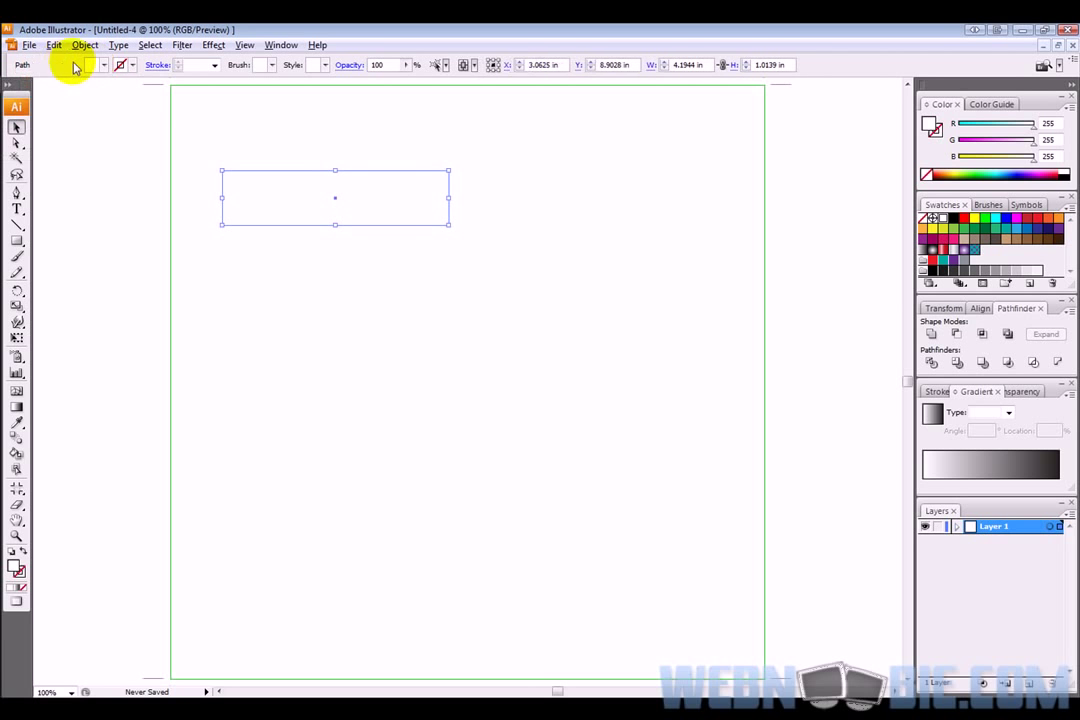
pyautogui.moveTo(18, 568)
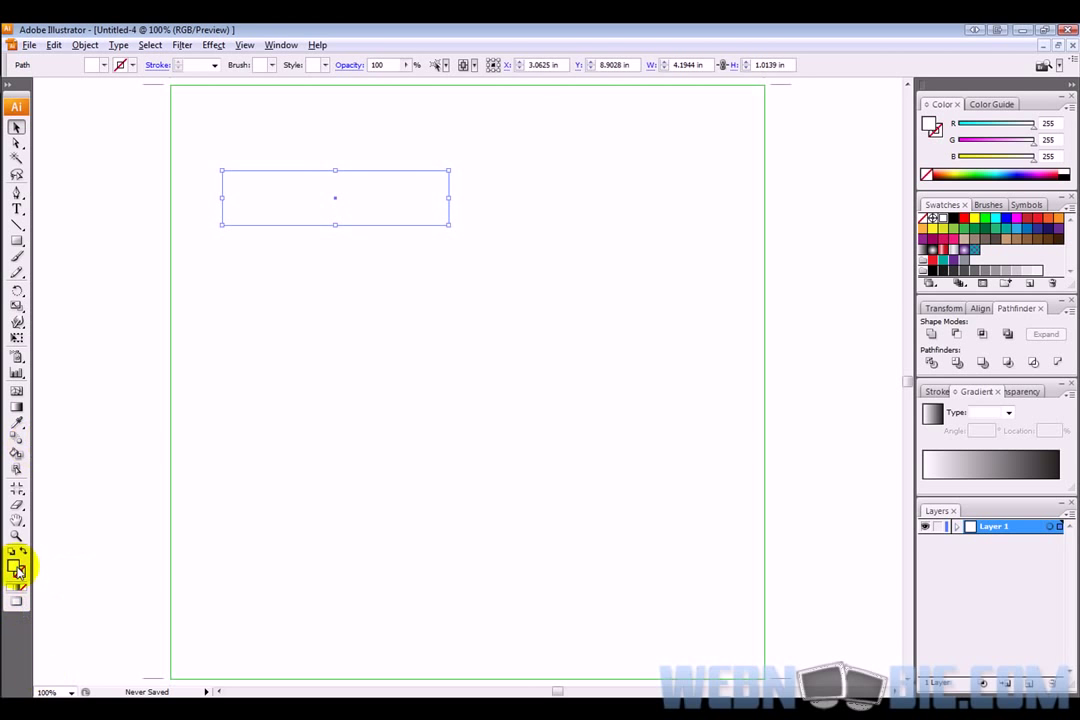
# Step: Set the rectangle's fill to a dark red shade via the Color Picker
pyautogui.doubleClick(16, 564)
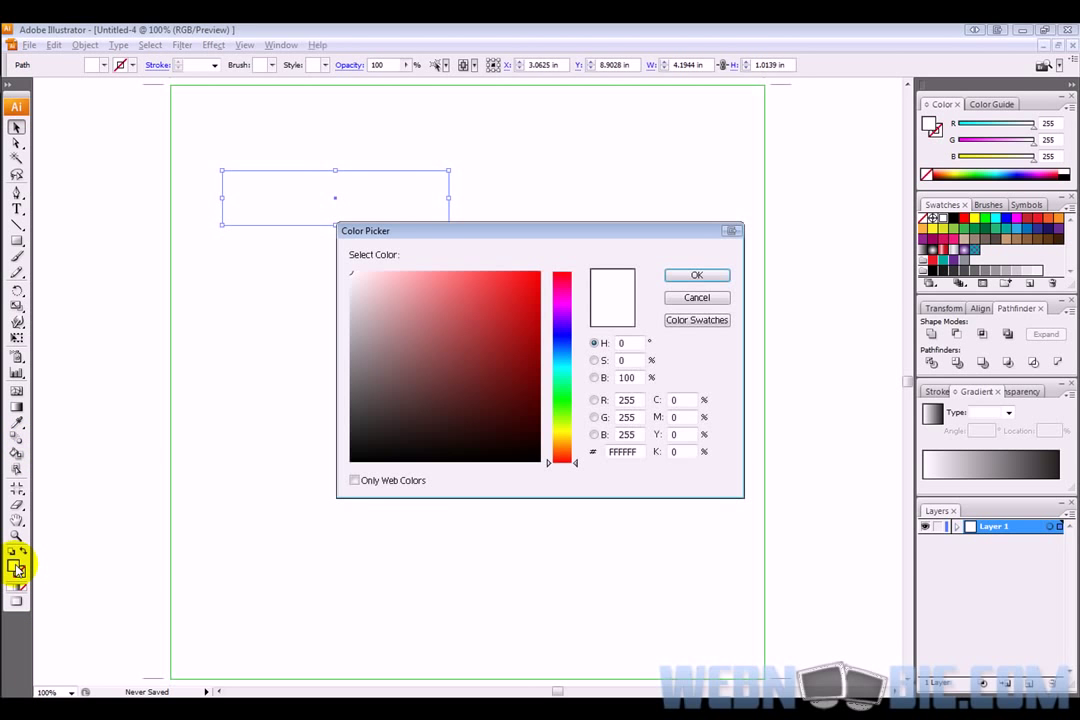
pyautogui.click(504, 354)
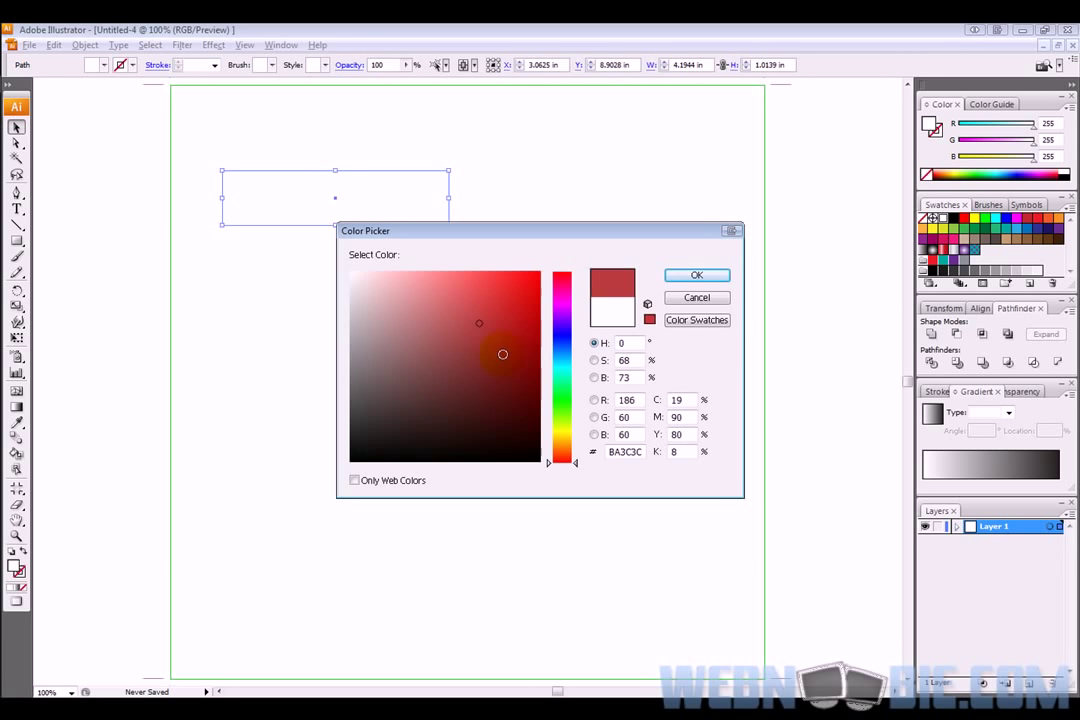
pyautogui.click(696, 276)
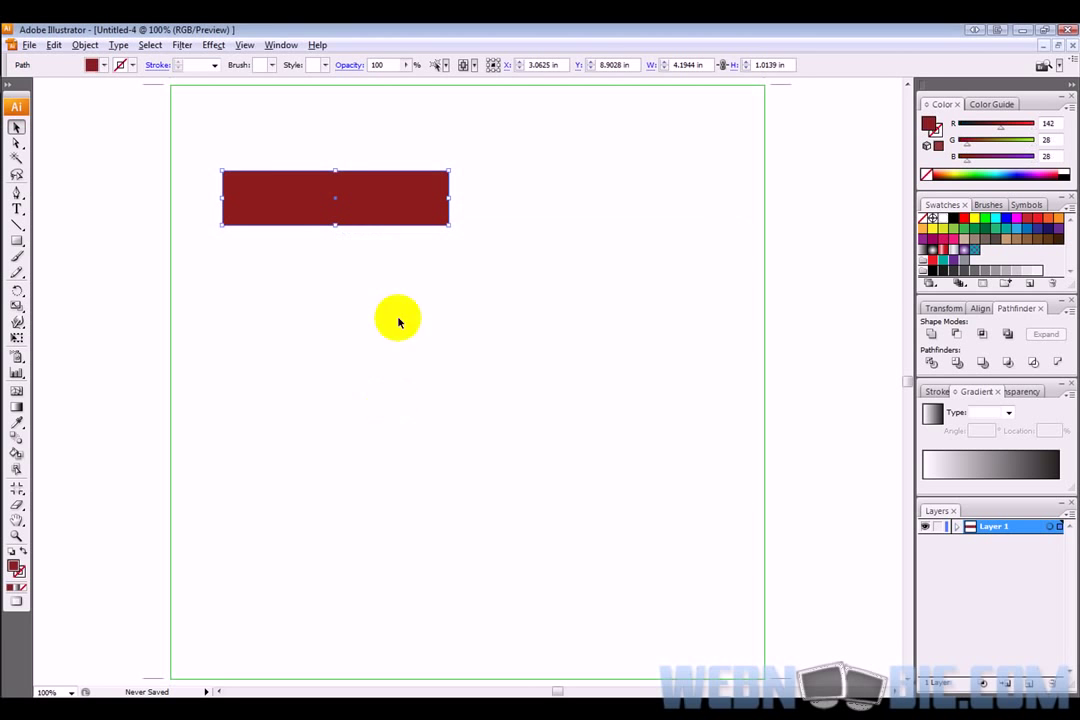
pyautogui.moveTo(344, 228)
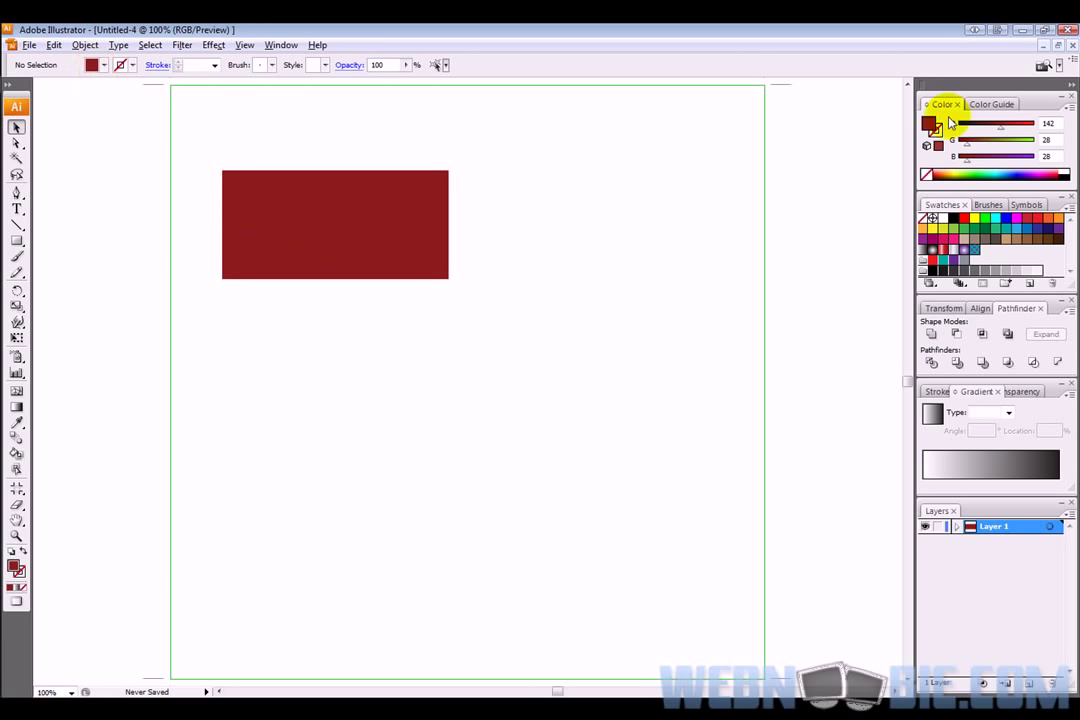
pyautogui.moveTo(980, 170)
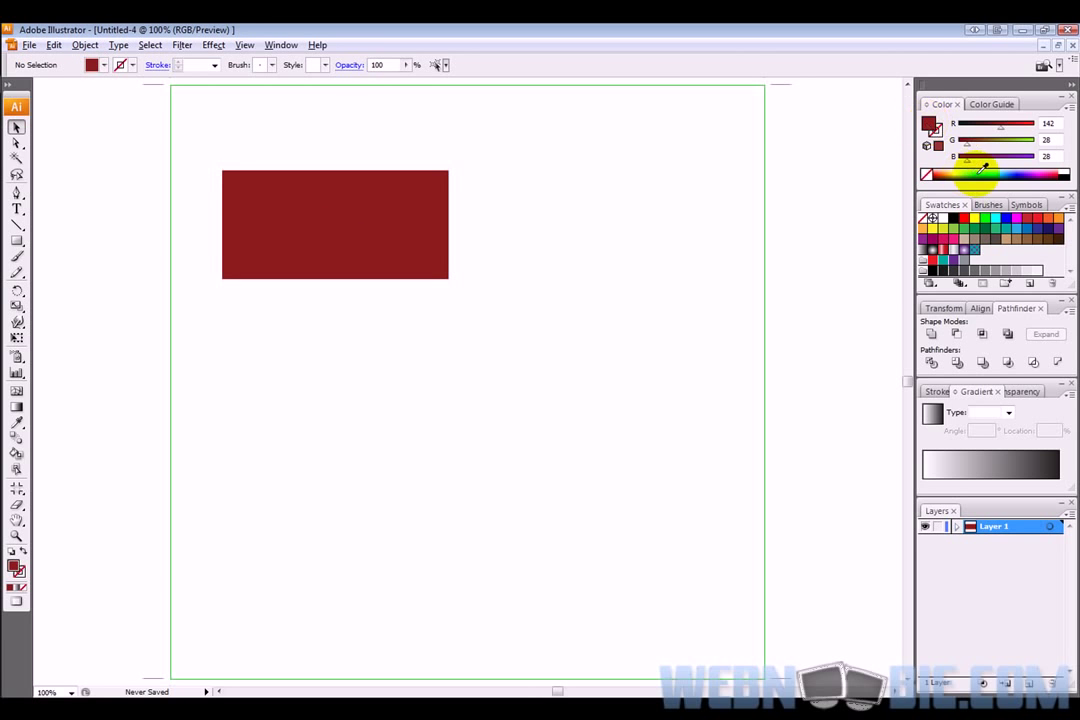
# Step: Recolour the rectangle's fill from the Color panel spectrum, trying pink and settling on orange
pyautogui.click(980, 168)
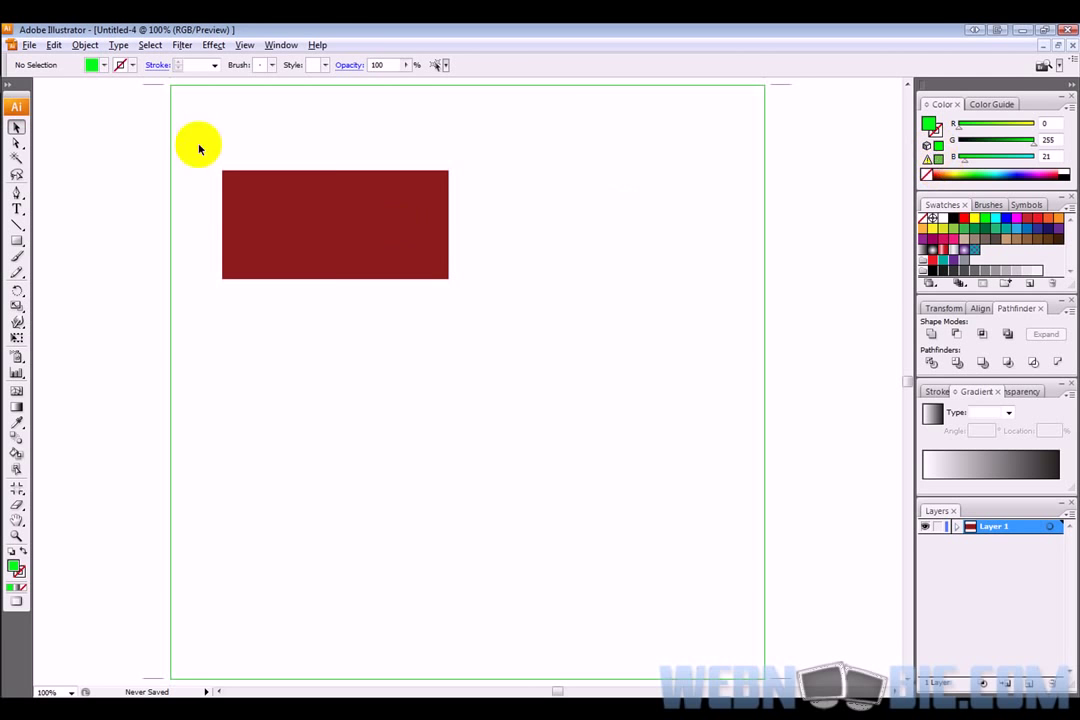
pyautogui.click(336, 224)
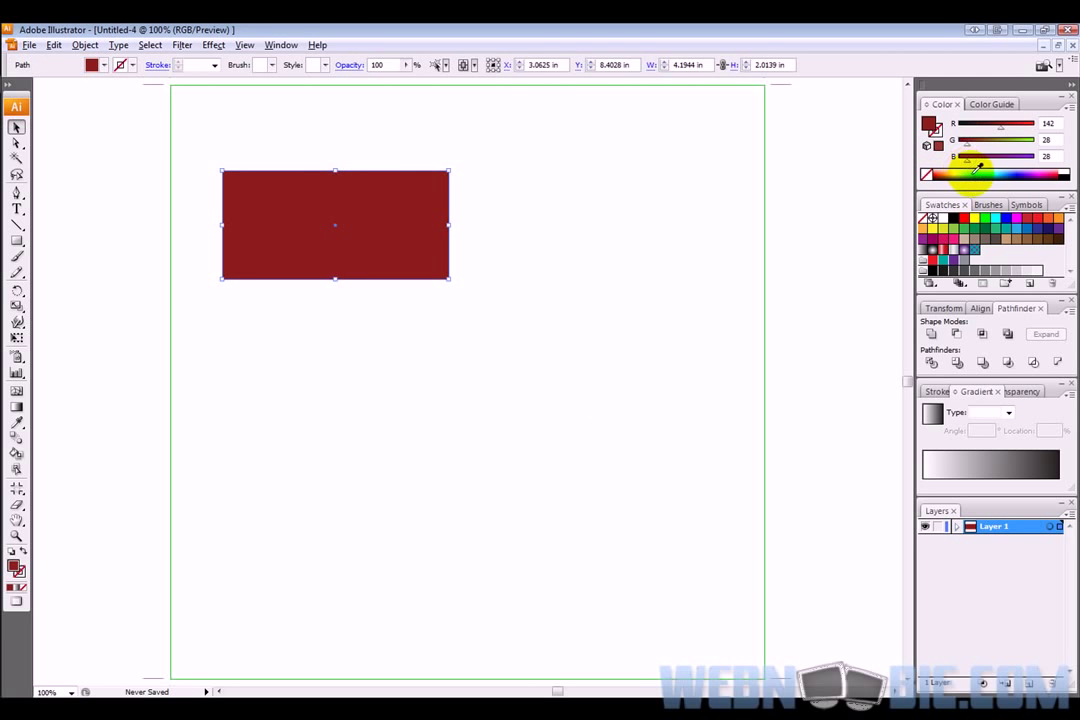
pyautogui.click(1016, 172)
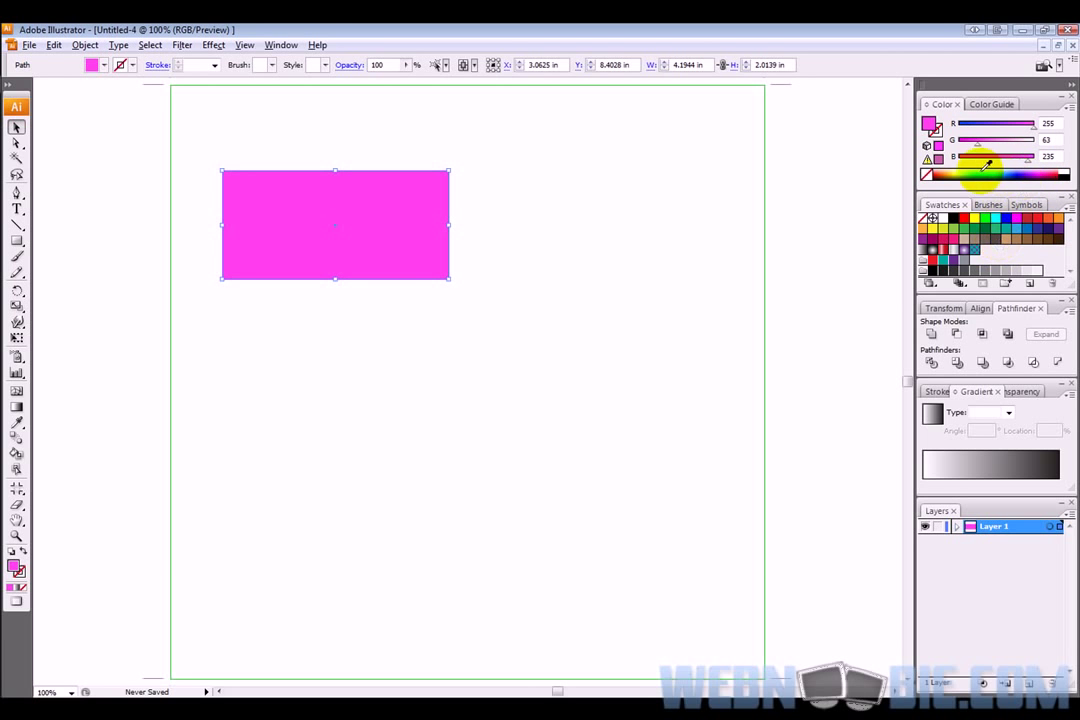
pyautogui.click(980, 168)
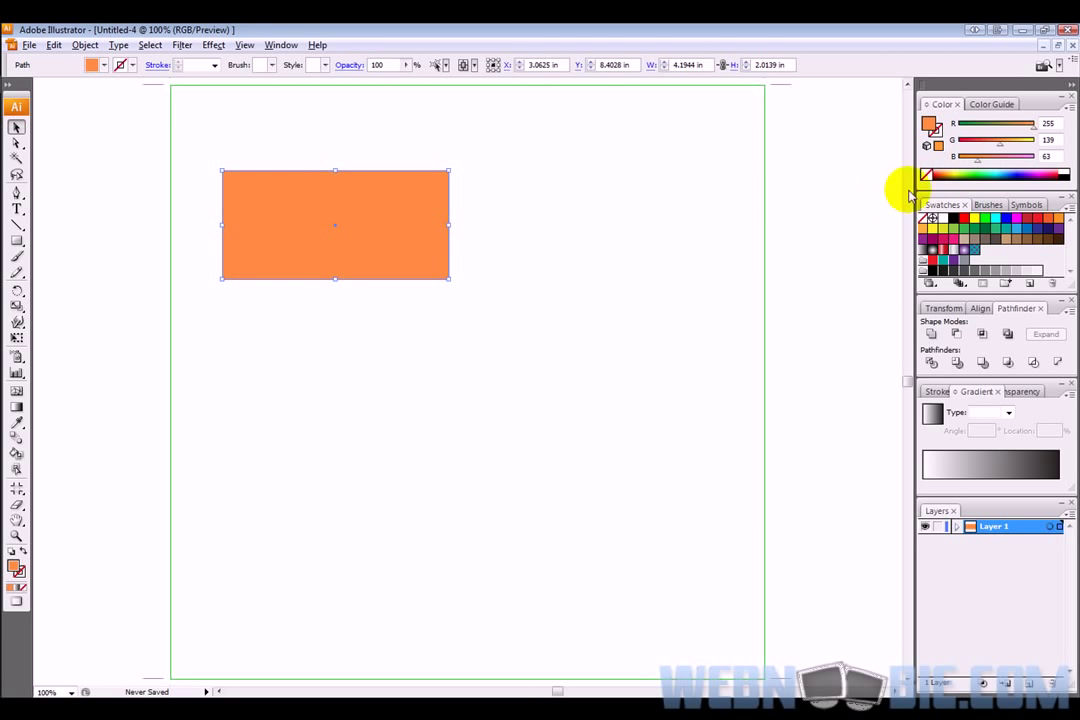
pyautogui.moveTo(344, 188)
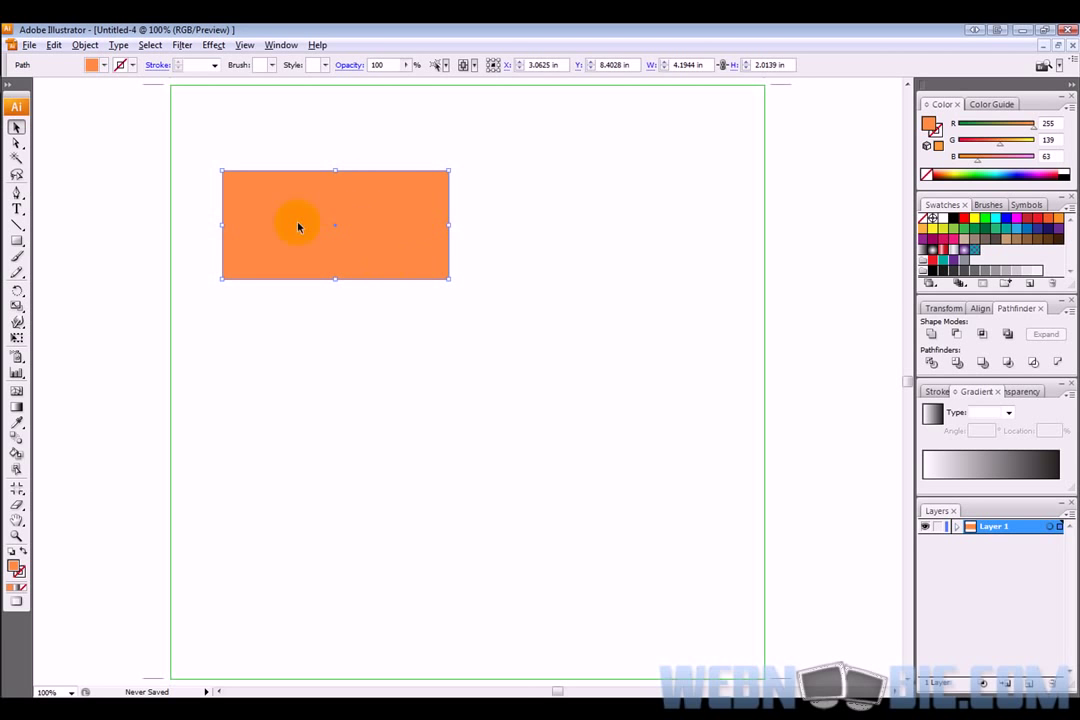
pyautogui.moveTo(448, 224)
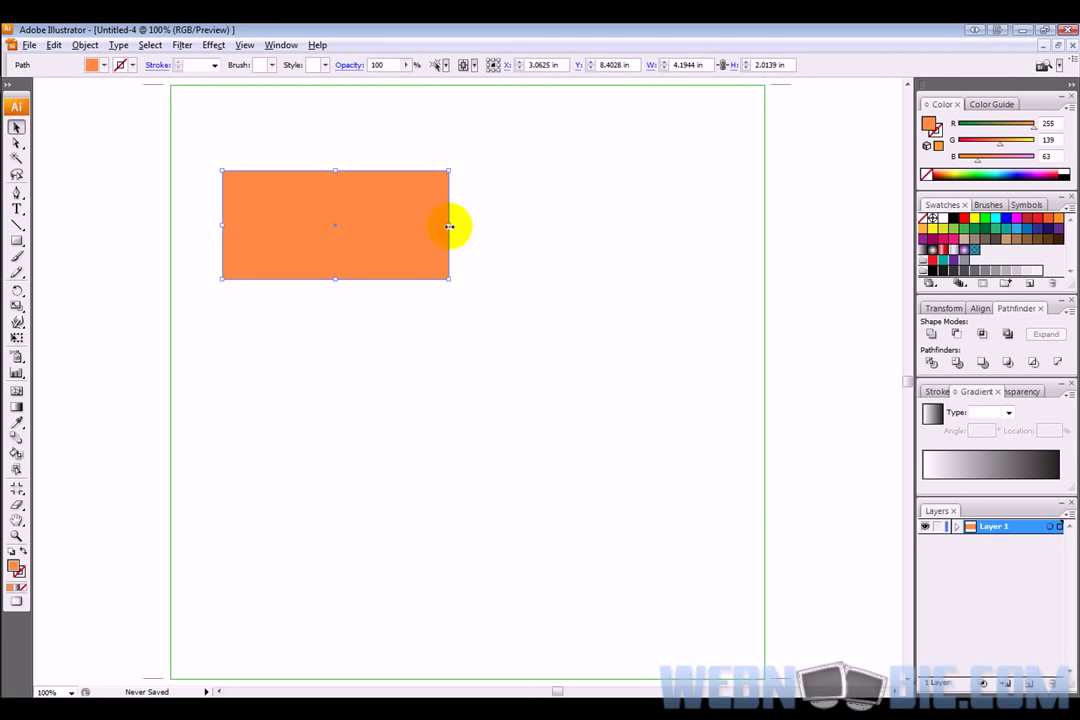
# Step: Narrow the orange rectangle and give it a thick blue stroke
pyautogui.moveTo(450, 224); pyautogui.dragTo(390, 224)
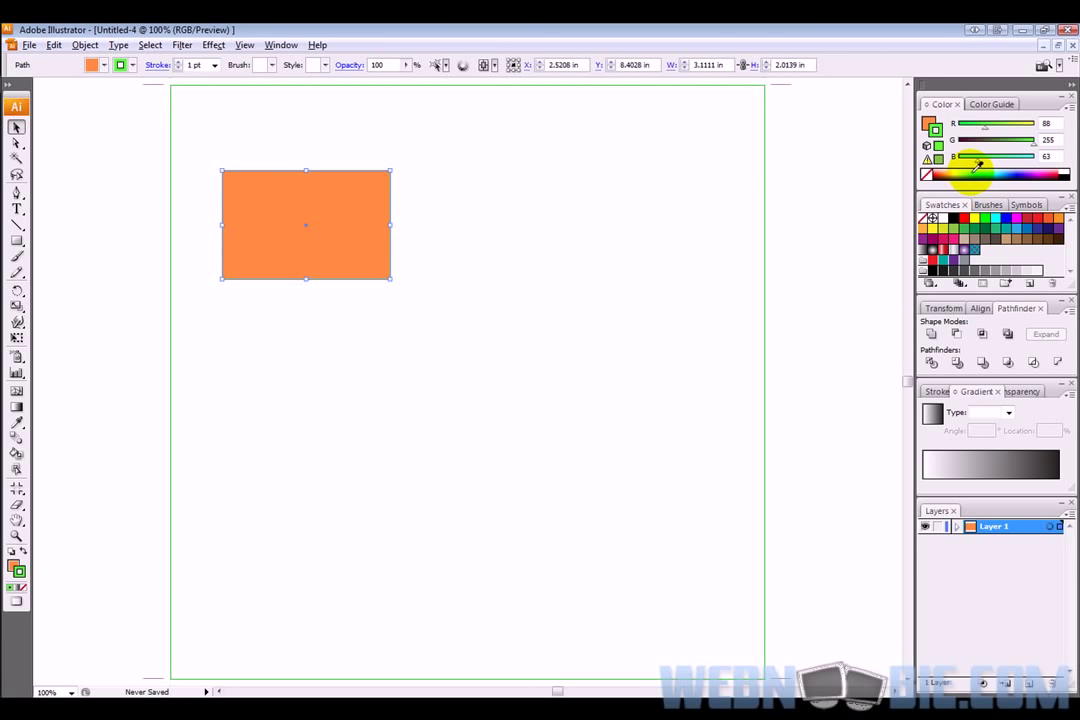
pyautogui.click(964, 174)
pyautogui.write('15')
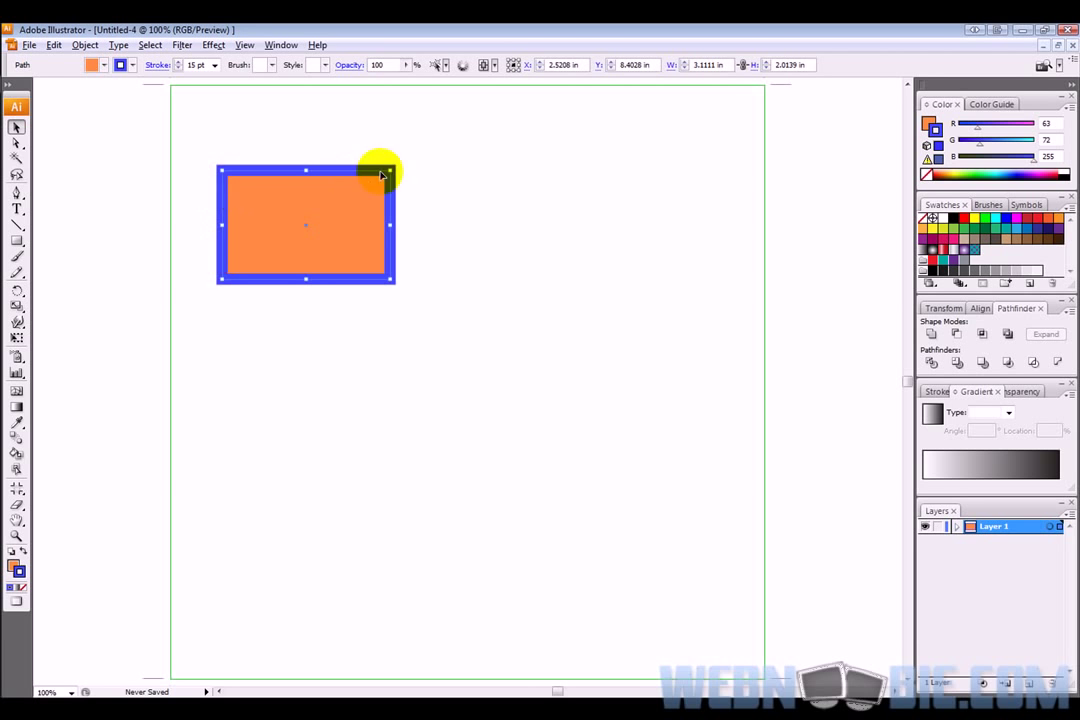
pyautogui.moveTo(324, 216)
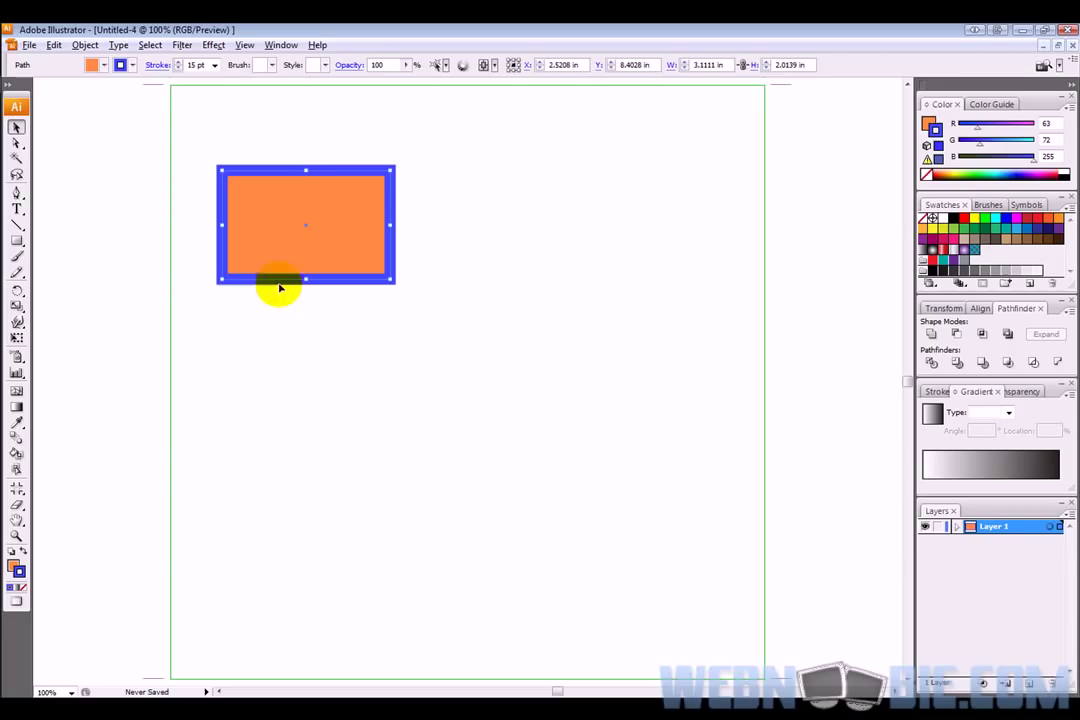
pyautogui.moveTo(376, 322)
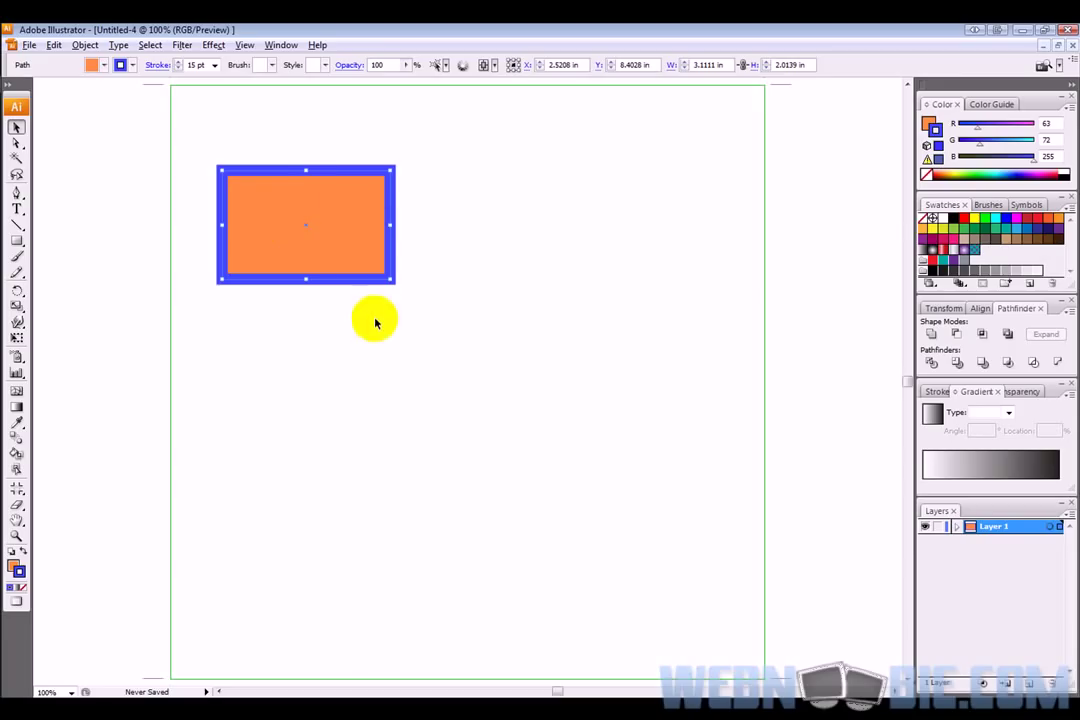
pyautogui.moveTo(60, 244)
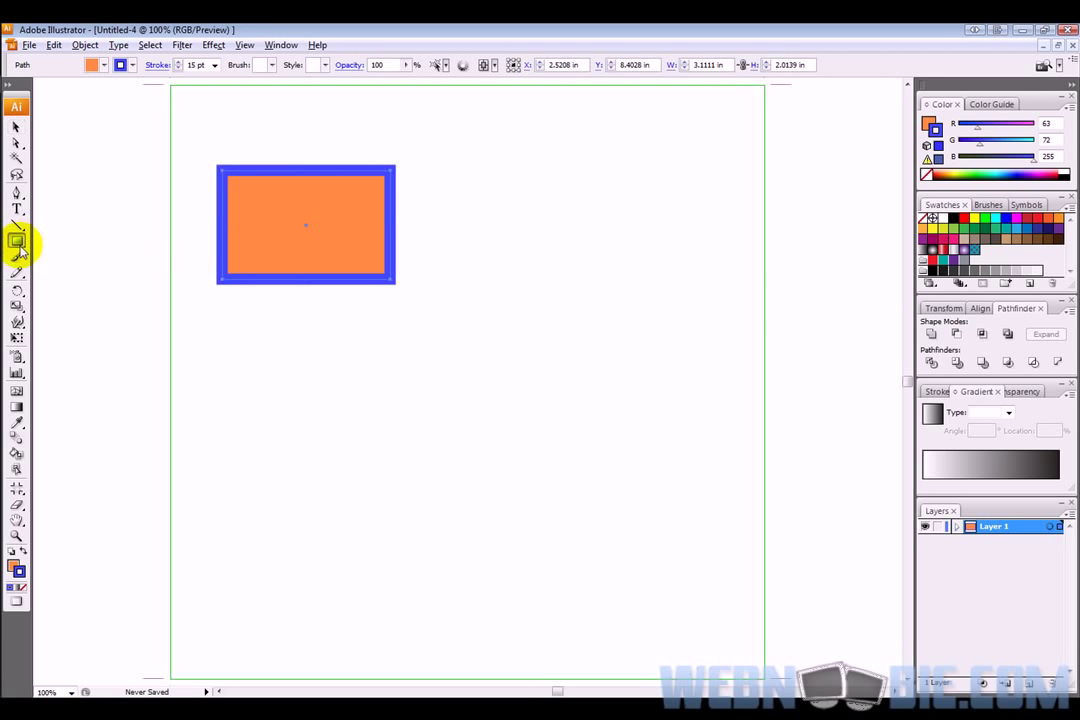
# Step: Draw an orange rounded rectangle with blue stroke to the right of the first rectangle
pyautogui.click(16, 244)
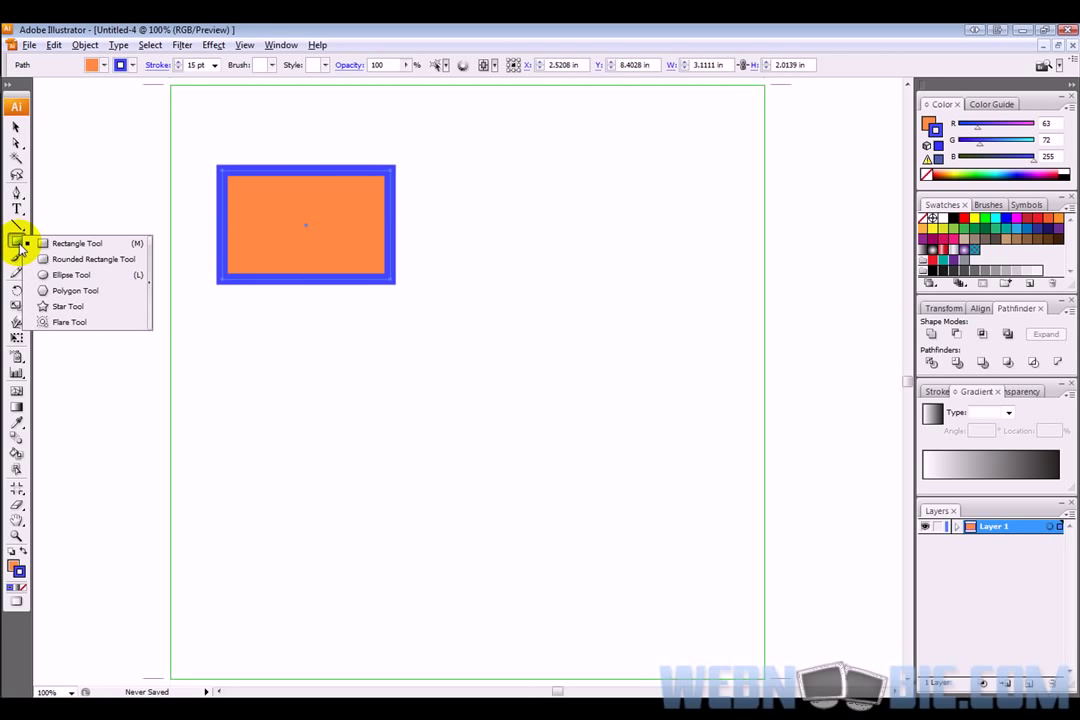
pyautogui.moveTo(70, 322)
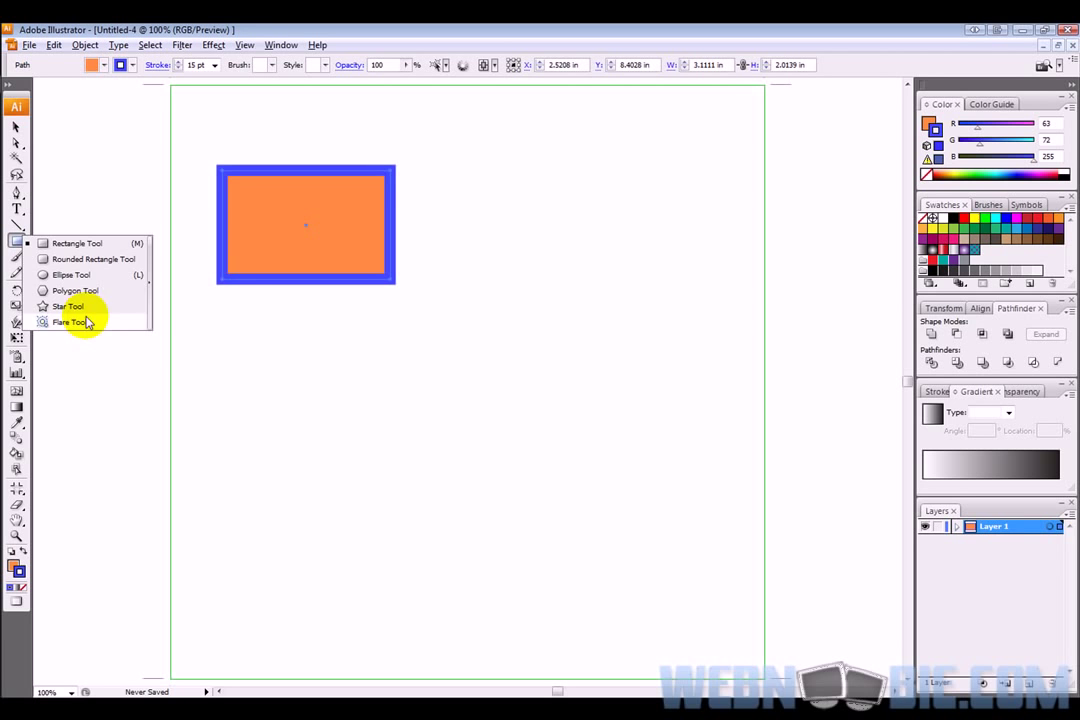
pyautogui.moveTo(92, 260)
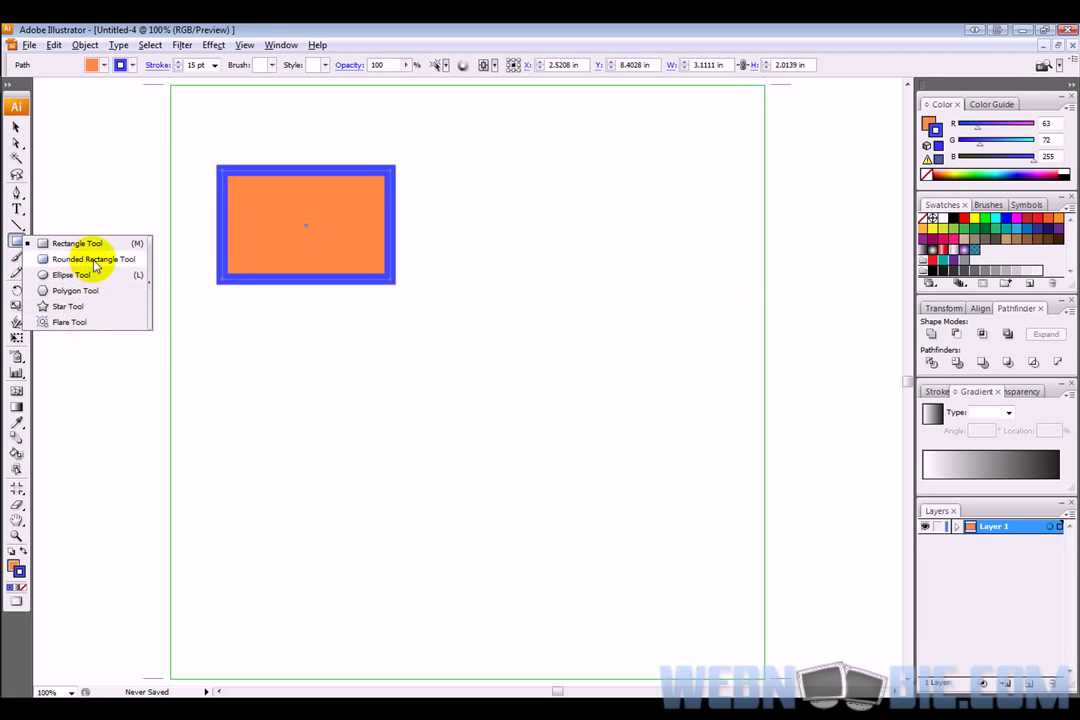
pyautogui.moveTo(490, 156); pyautogui.dragTo(716, 258)
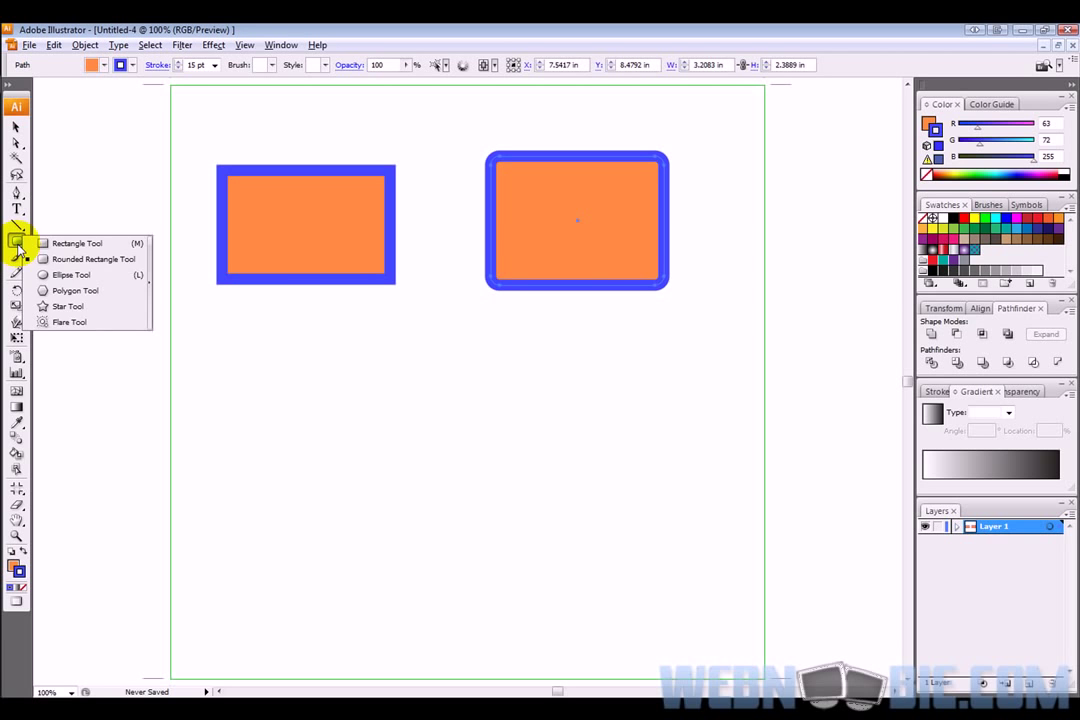
pyautogui.click(72, 274)
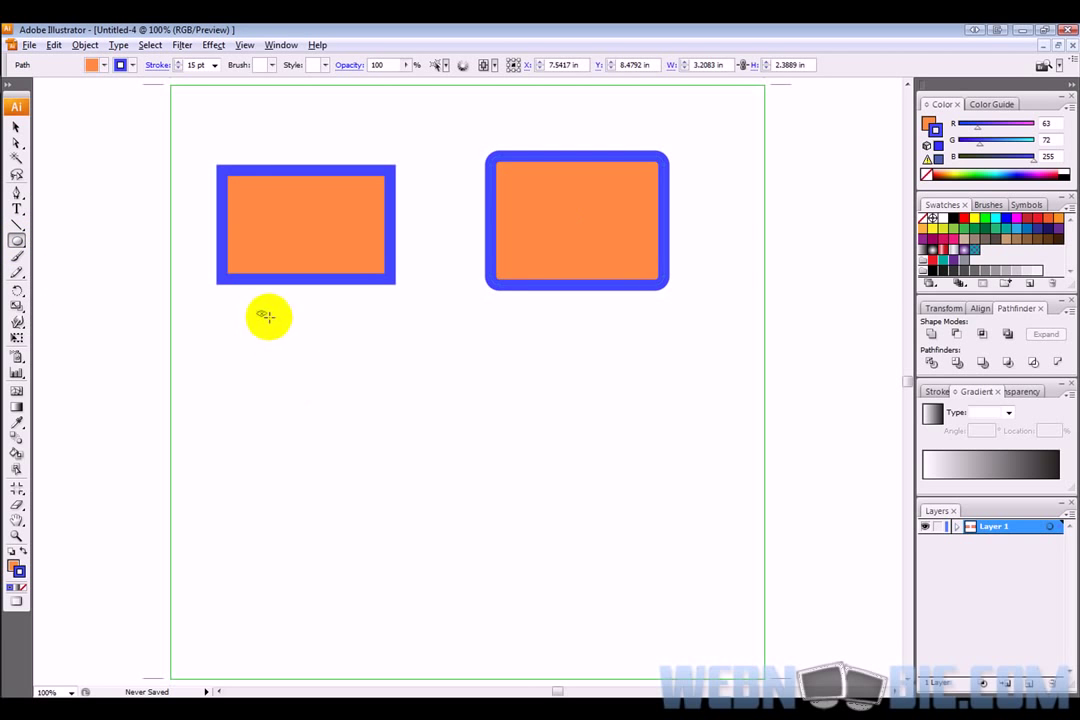
# Step: Draw a small circle, a larger circle and an oval below the rectangles with the Ellipse Tool
pyautogui.moveTo(268, 316); pyautogui.dragTo(356, 410)
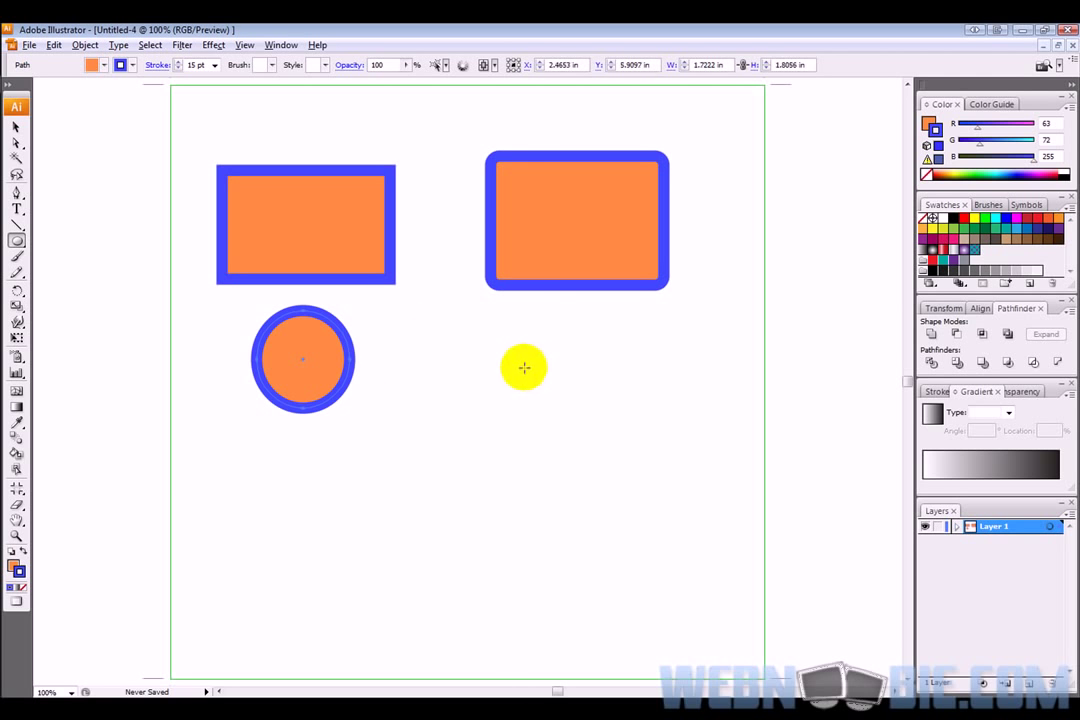
pyautogui.moveTo(524, 368); pyautogui.dragTo(484, 344)
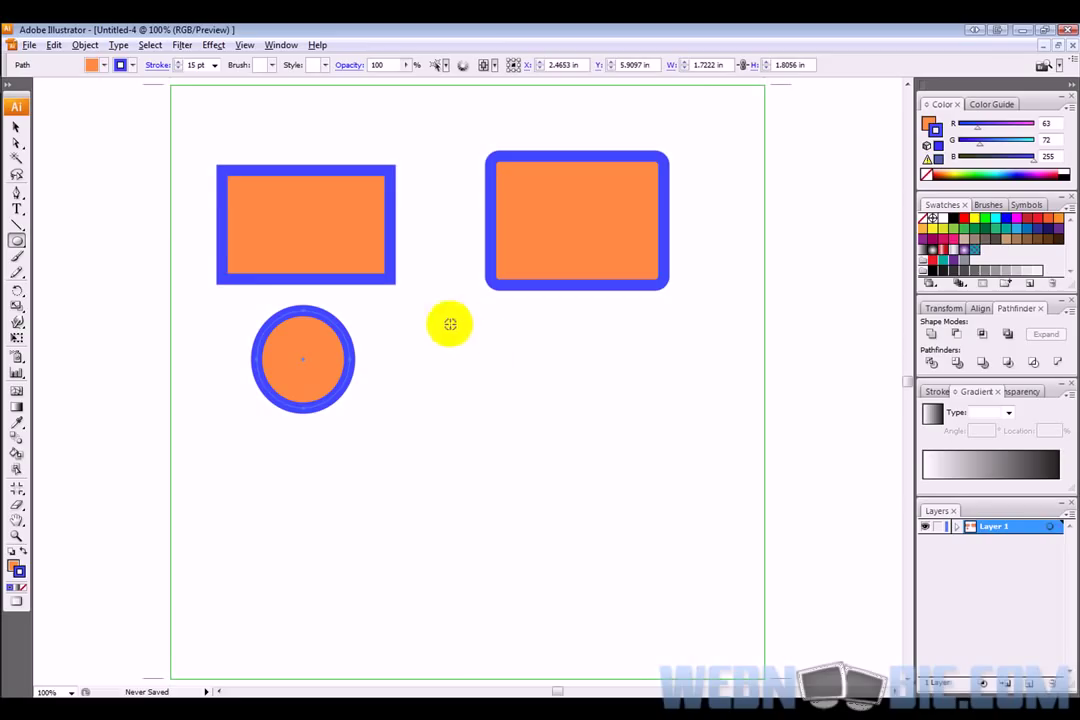
pyautogui.moveTo(450, 324); pyautogui.dragTo(508, 378)
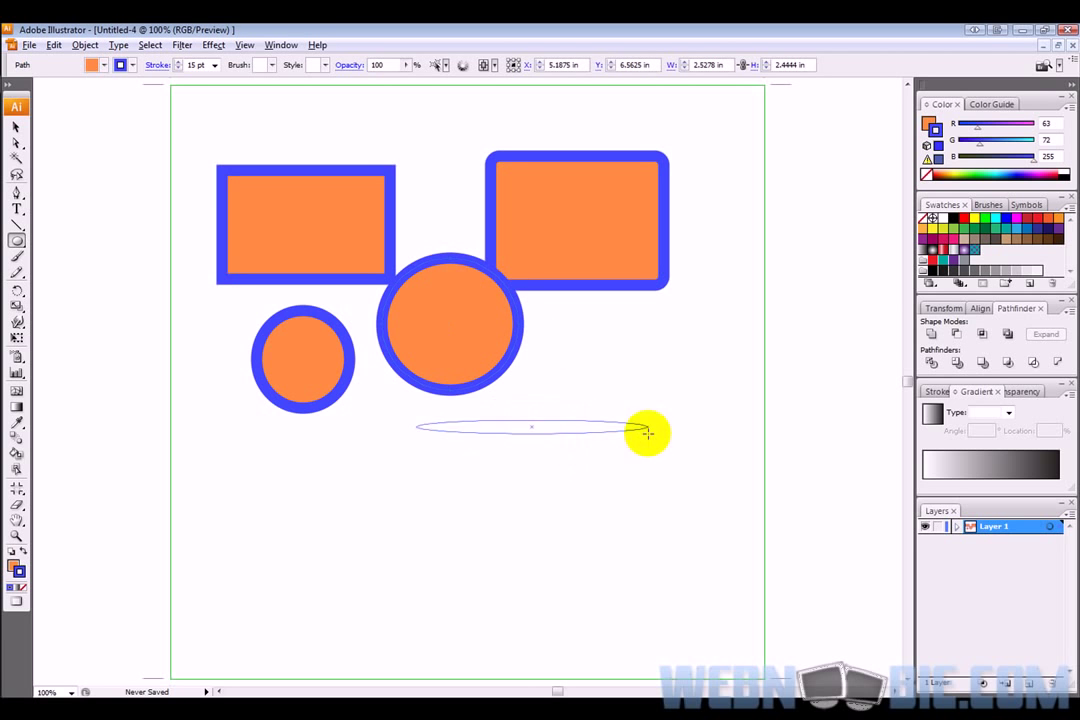
pyautogui.moveTo(648, 432); pyautogui.dragTo(590, 468)
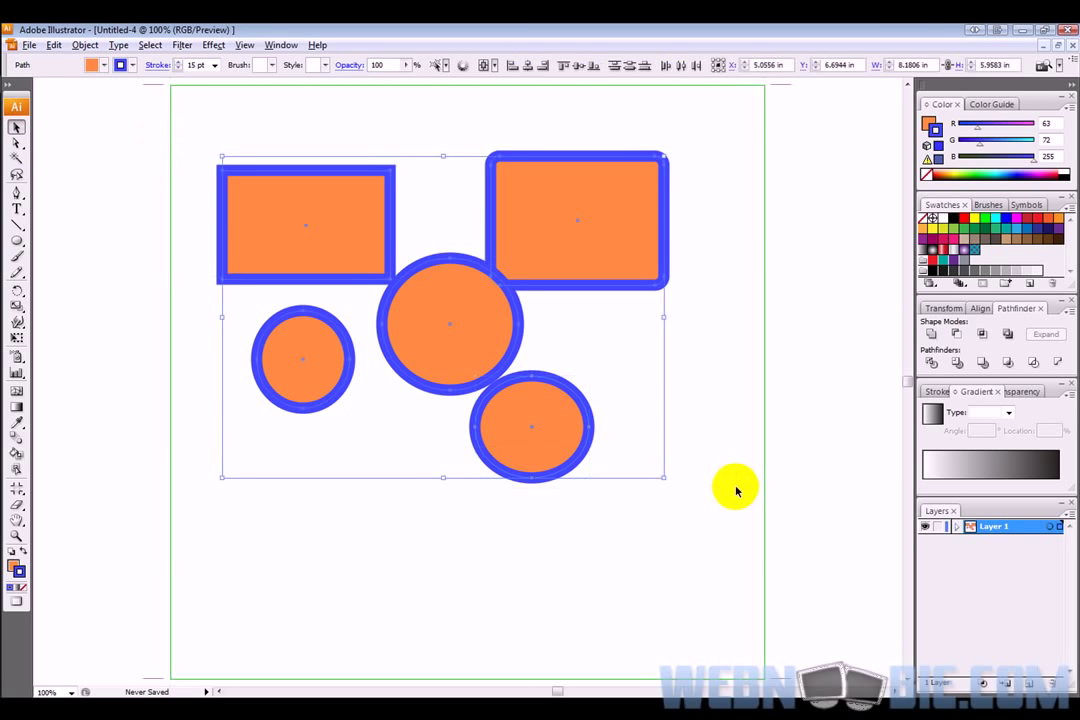
# Step: Delete all the earlier shapes, leaving a new hexagon and star, and select the star
pyautogui.press('Delete')
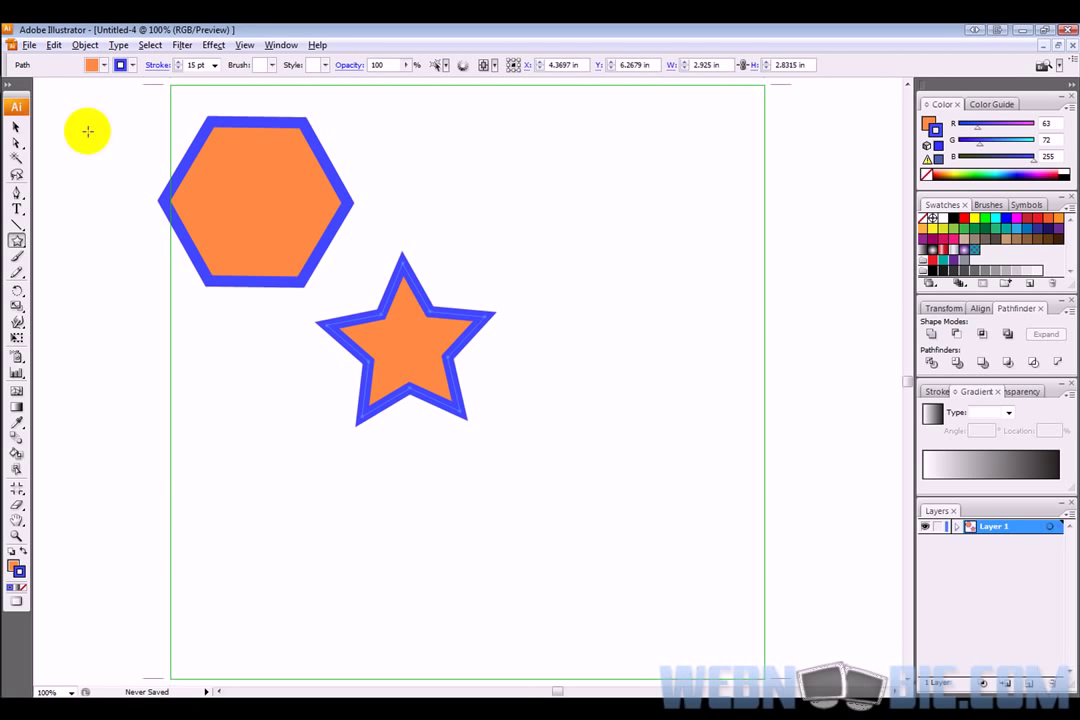
pyautogui.click(404, 340)
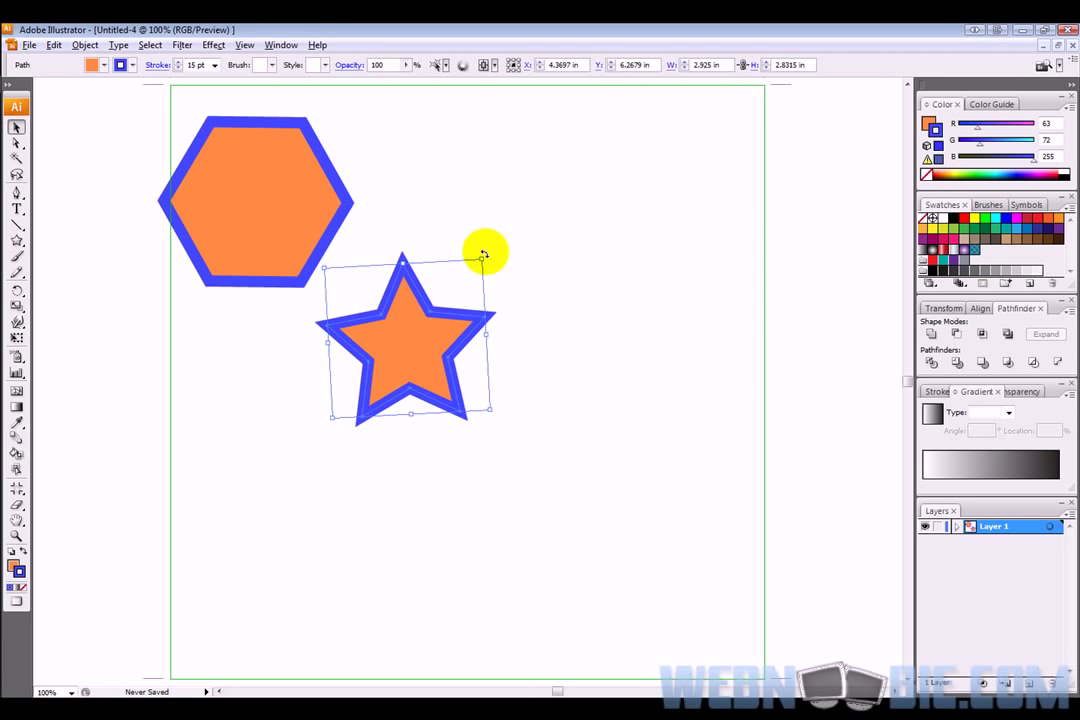
# Step: Rotate the star to an angle and move it below and to the right of the hexagon
pyautogui.moveTo(484, 256); pyautogui.dragTo(448, 222)
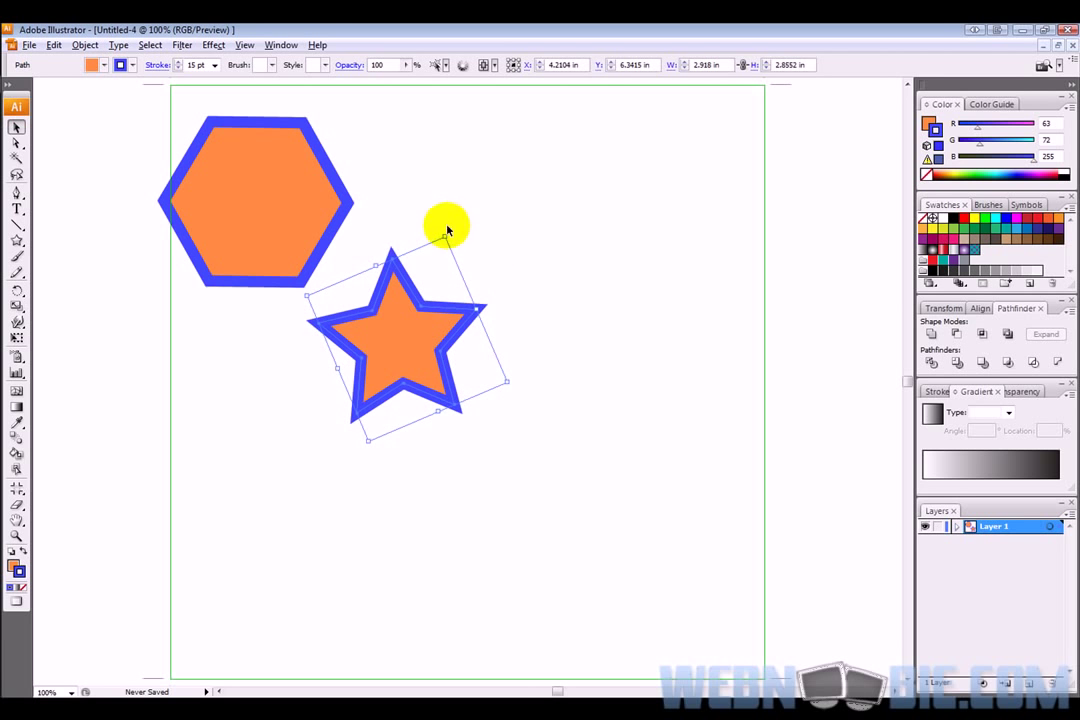
pyautogui.moveTo(446, 222); pyautogui.dragTo(430, 220)
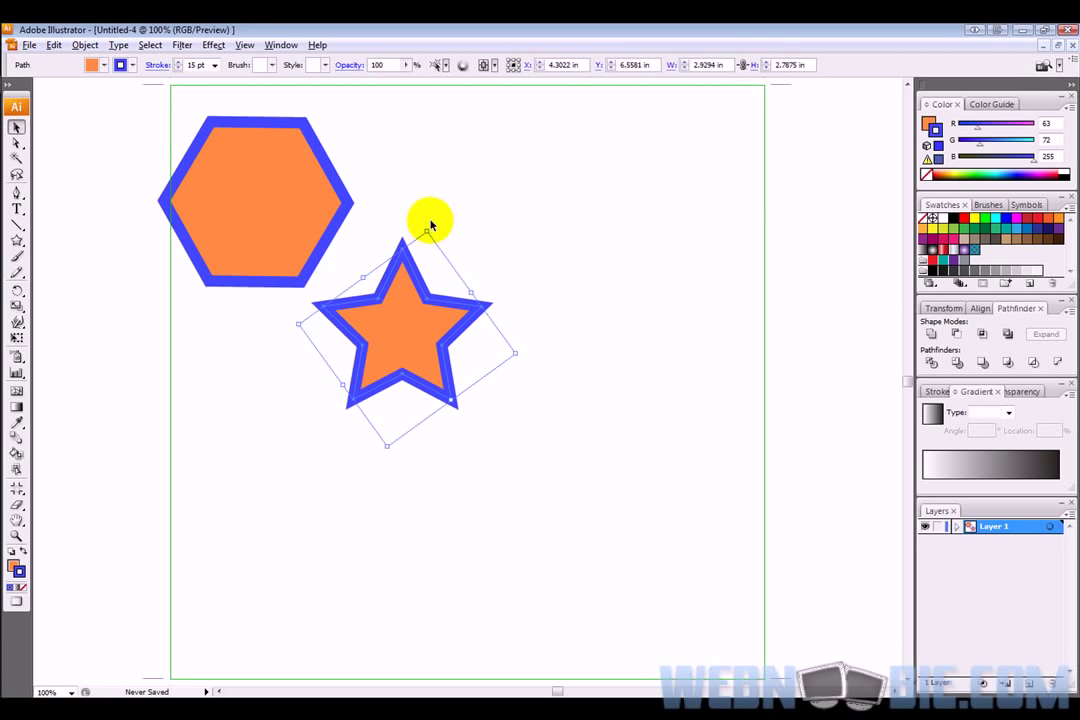
pyautogui.moveTo(430, 220); pyautogui.dragTo(510, 320)
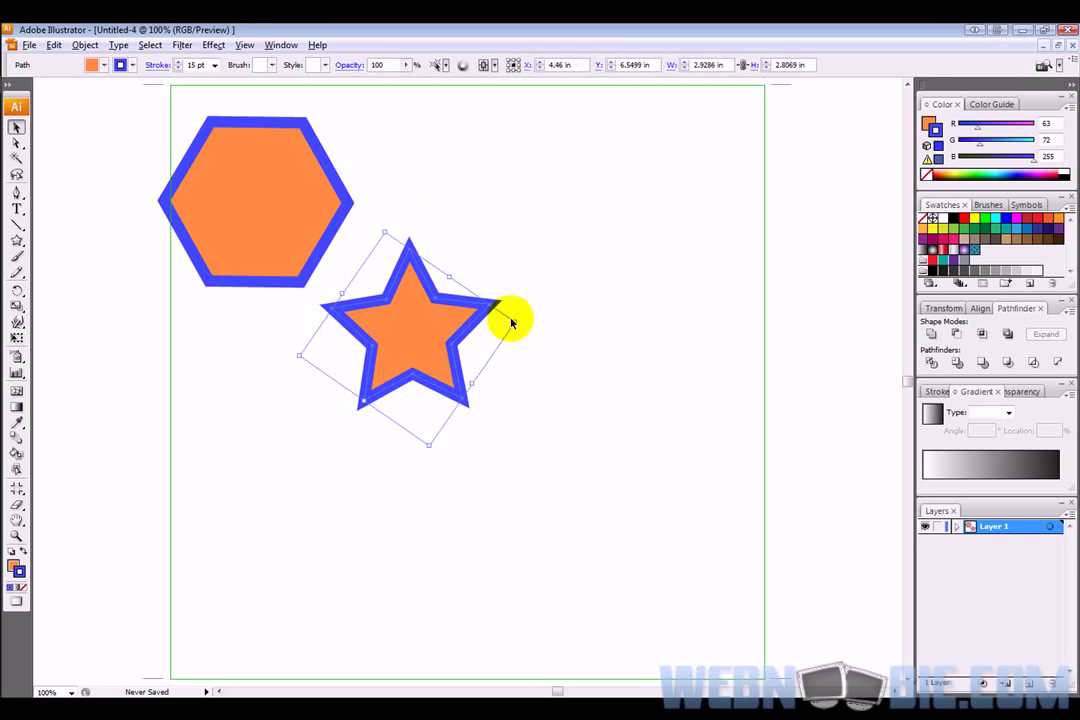
pyautogui.moveTo(510, 320); pyautogui.dragTo(610, 330)
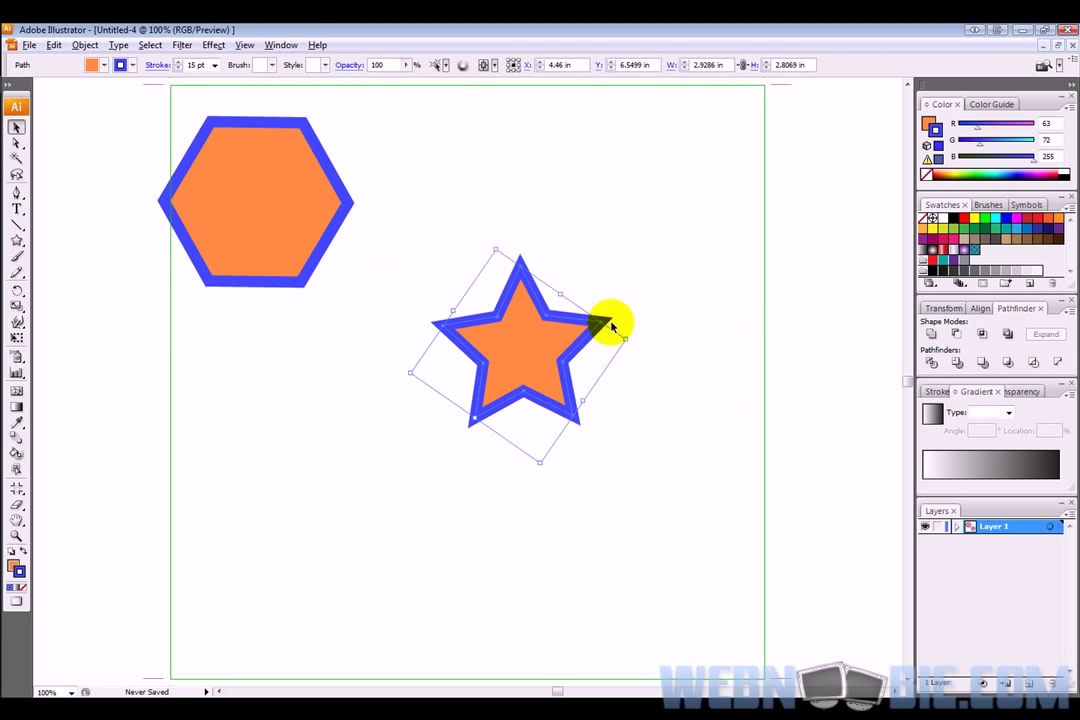
pyautogui.moveTo(610, 324); pyautogui.dragTo(400, 390)
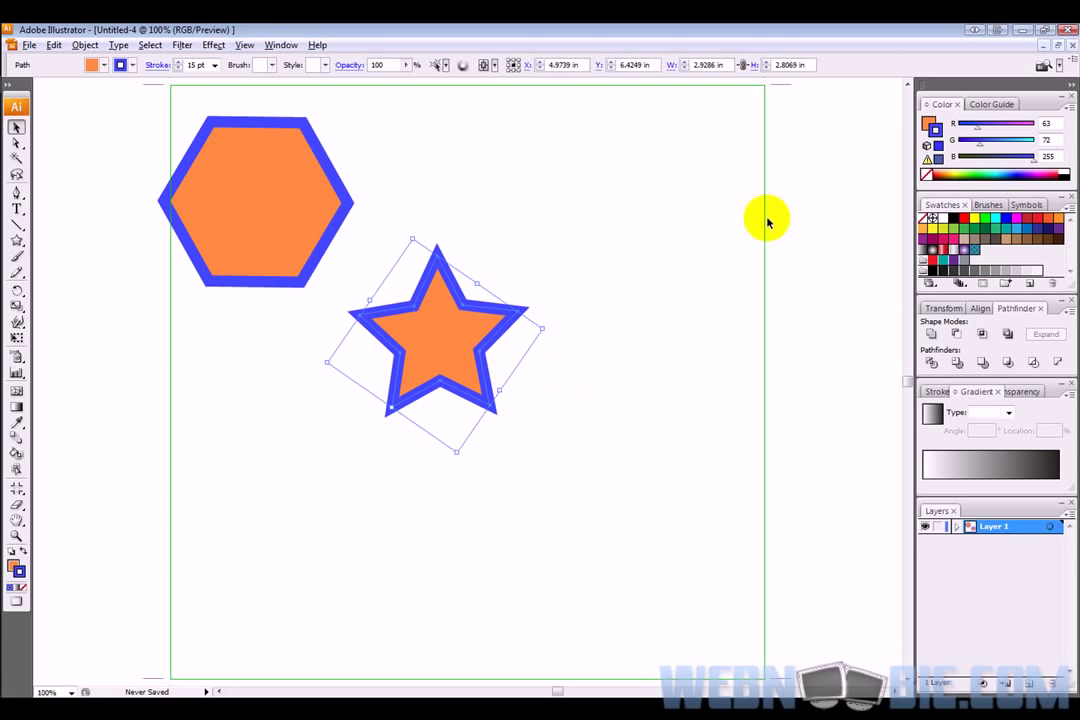
pyautogui.moveTo(588, 388)
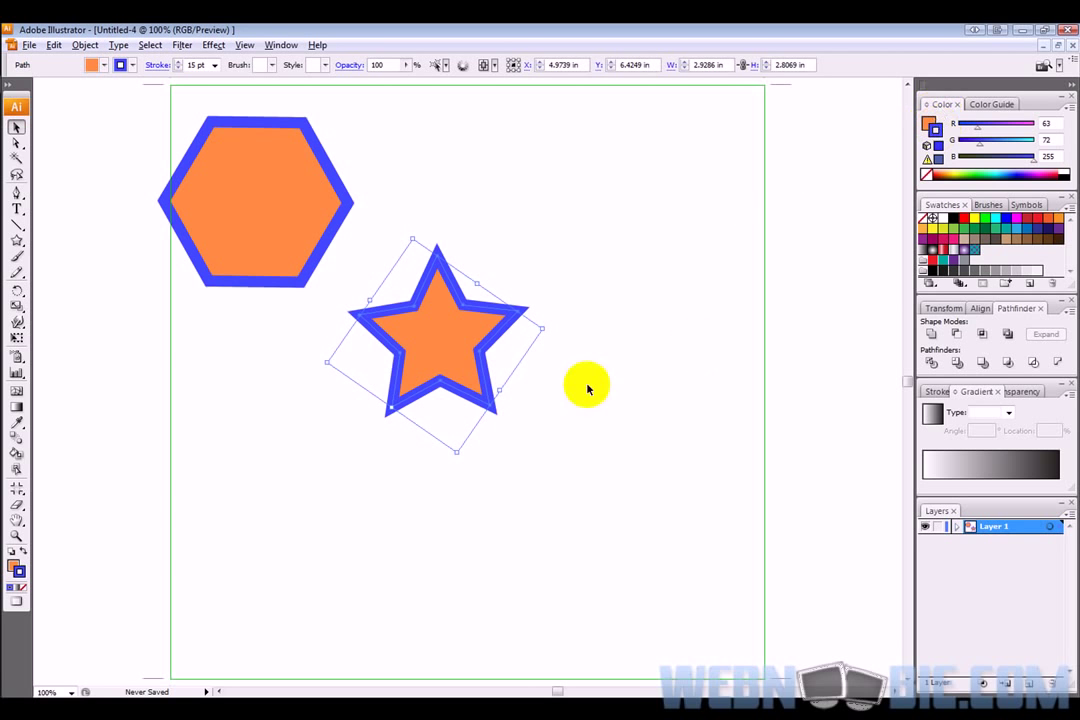